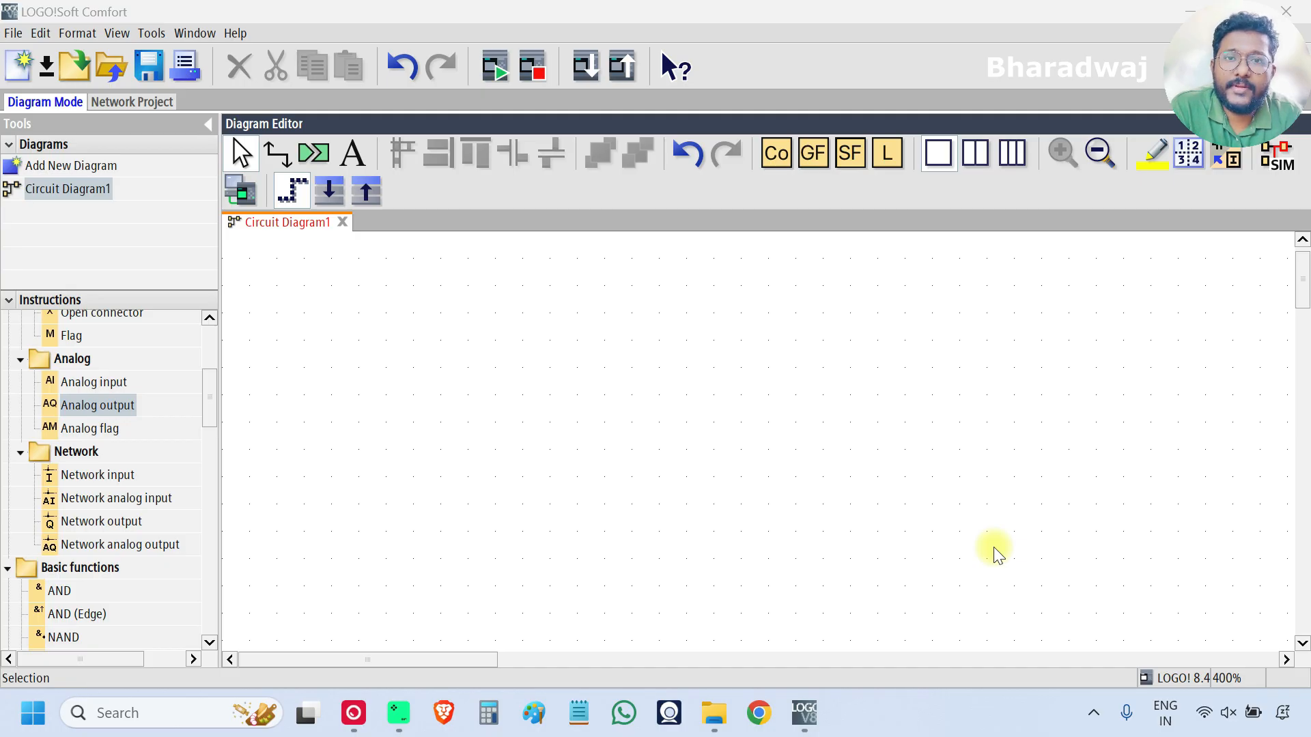
{"action": "mouse_move", "coordinate": [213, 397]}
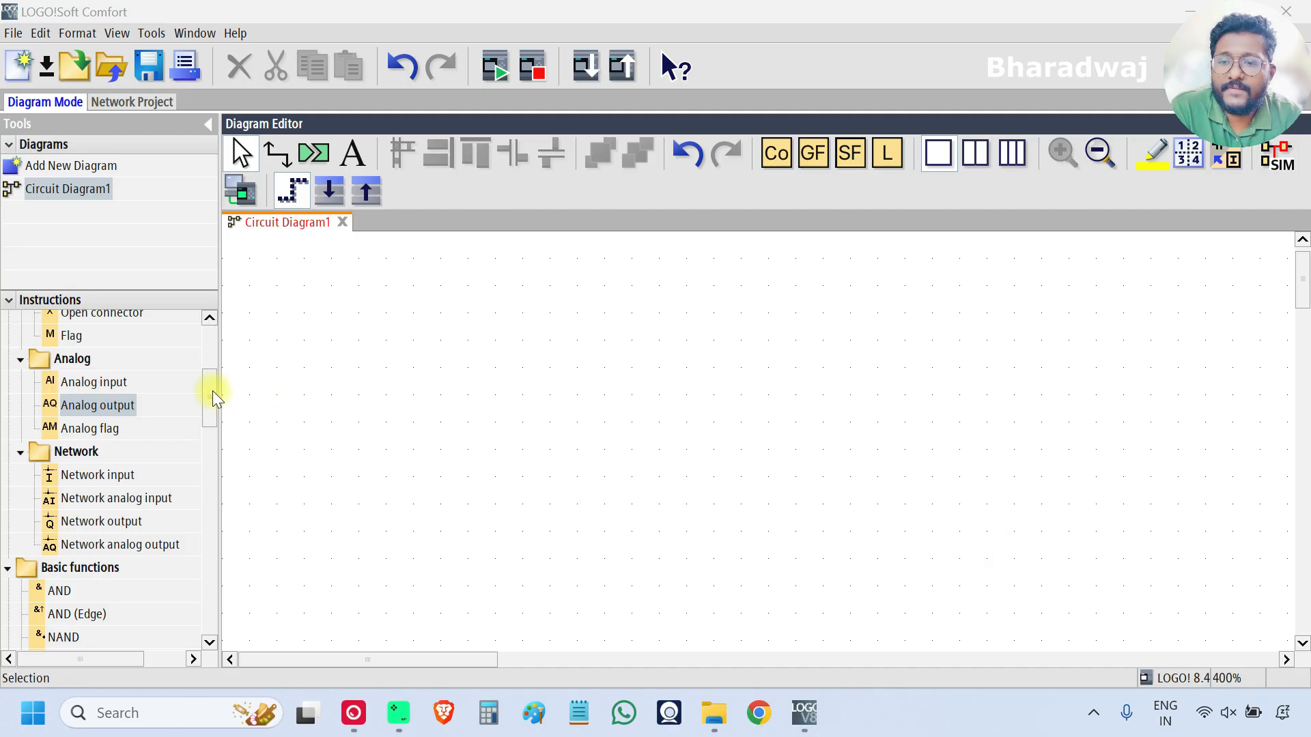
- Scroll the Instructions tree down to Special functions to reach Stopwatch
{"action": "scroll", "scroll_direction": "down", "scroll_amount": 3}
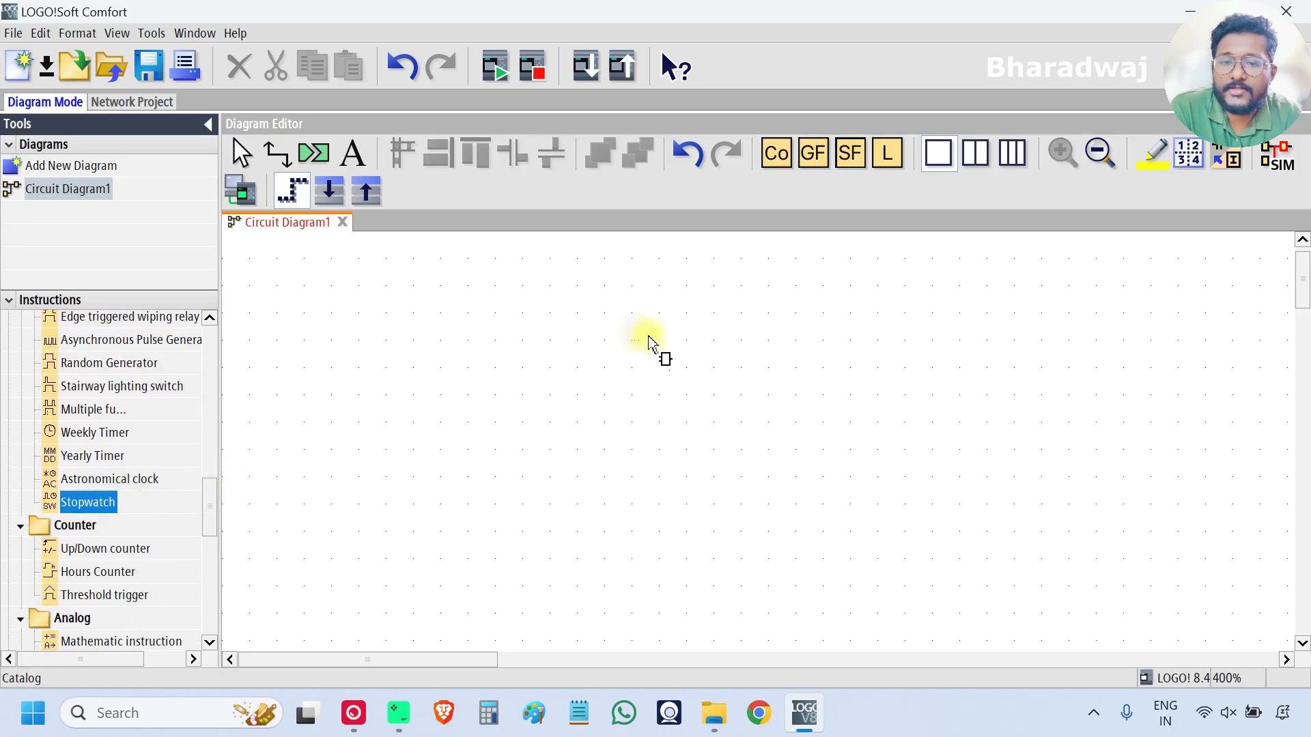
- Place Stopwatch block B001 with the comment 'Stopwatch', then return to selection mode
{"action": "left_click", "coordinate": [625, 360]}
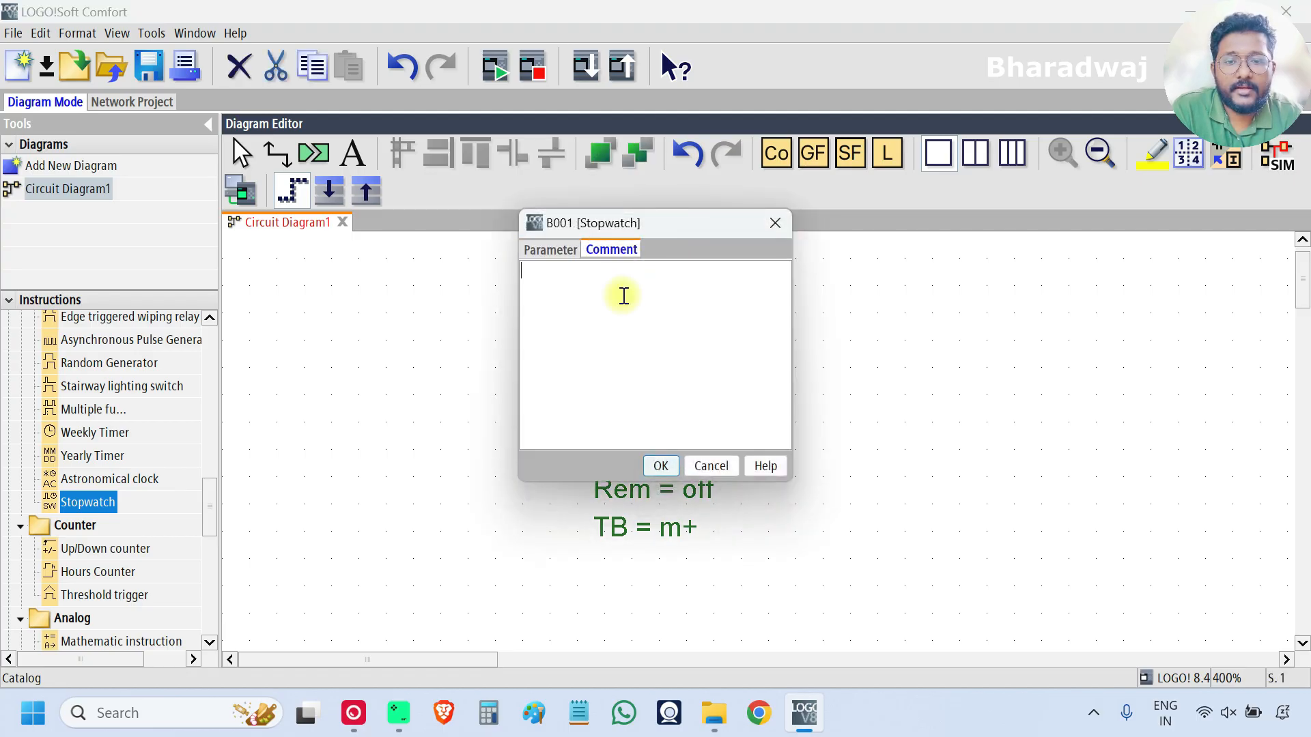
{"action": "type", "text": "Stop w"}
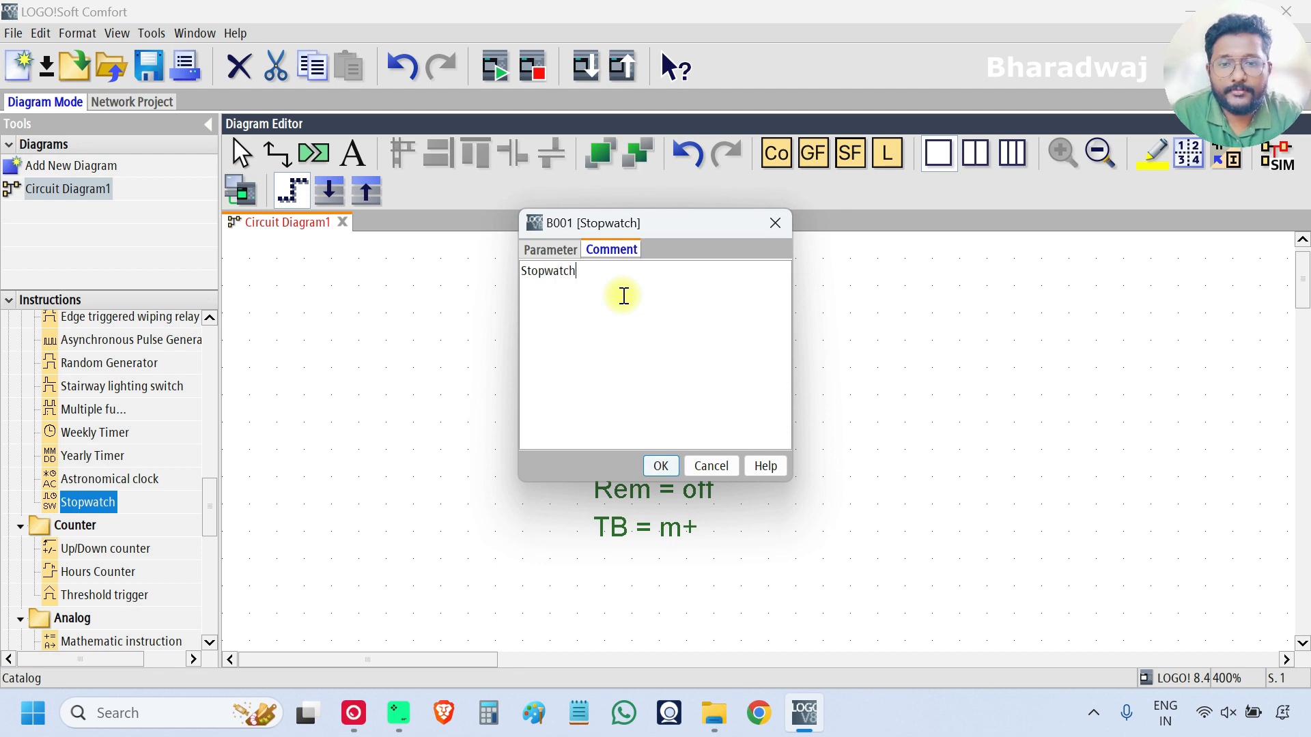
{"action": "left_click", "coordinate": [660, 466]}
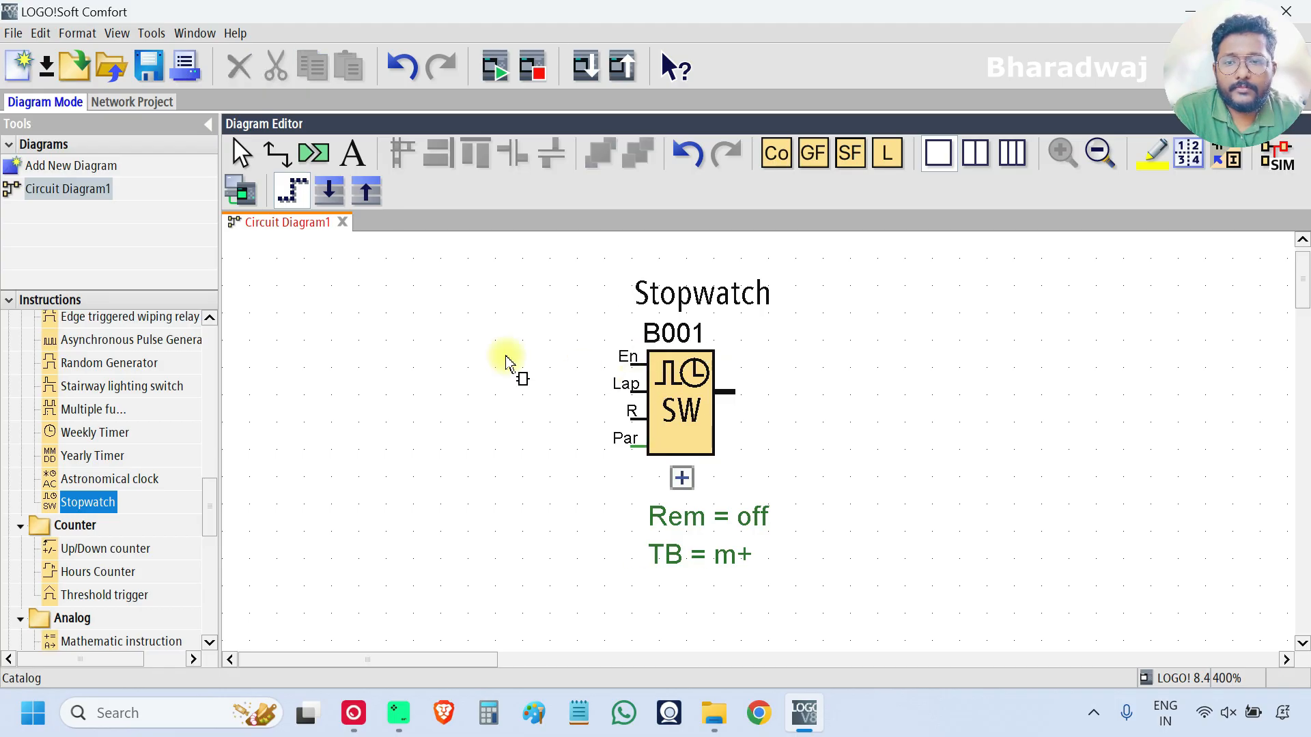
{"action": "left_click", "coordinate": [241, 152]}
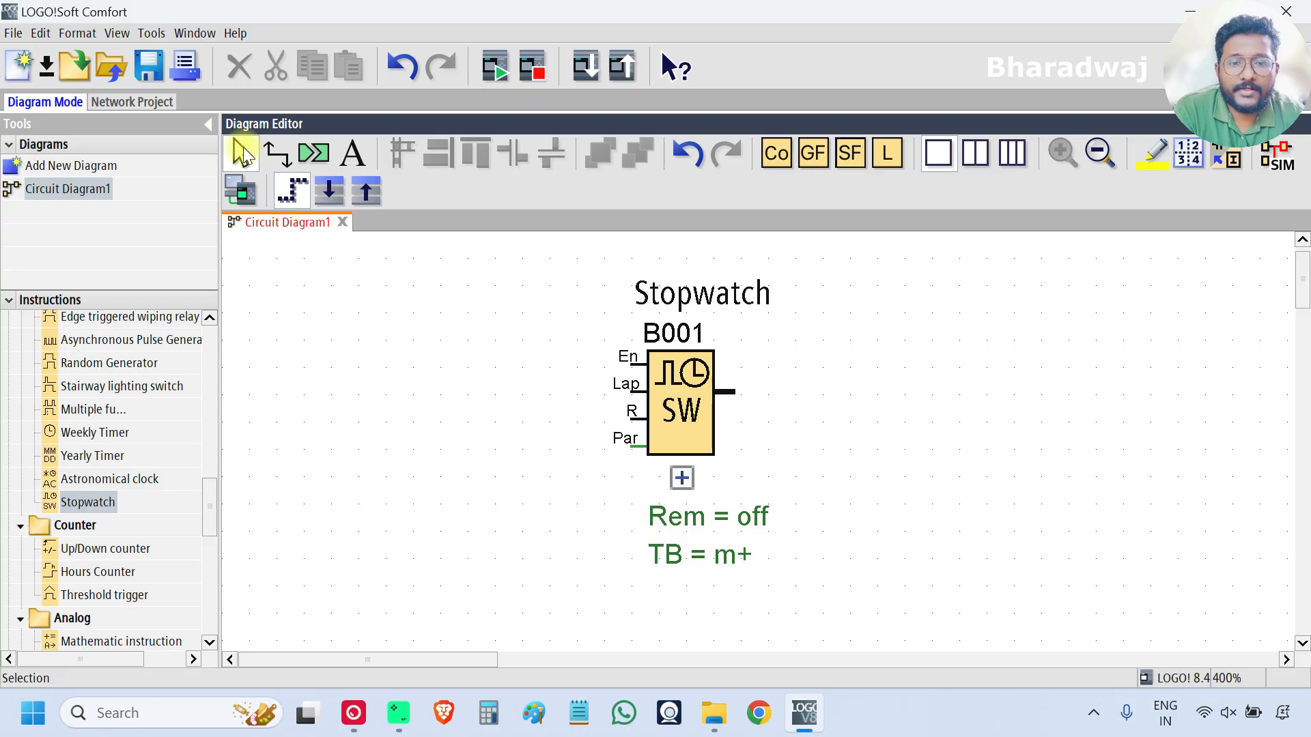
{"action": "left_click", "coordinate": [700, 281]}
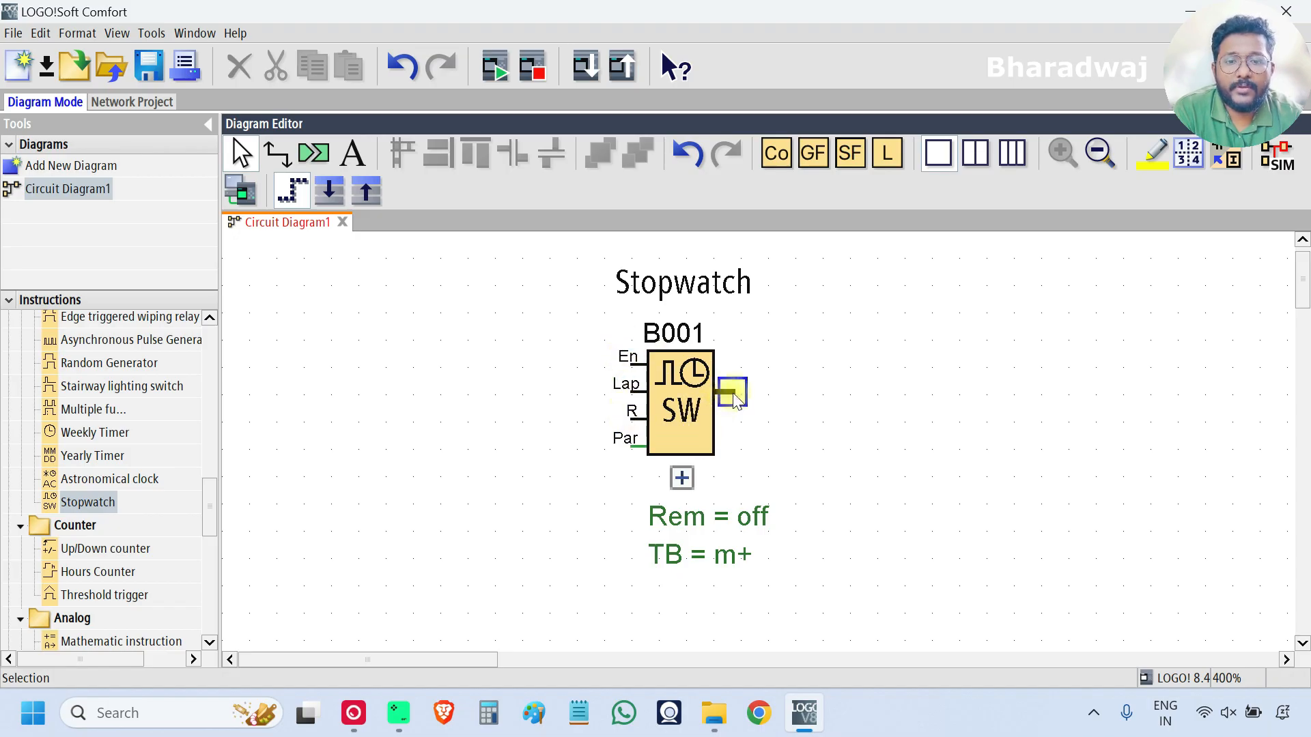
- Set block B001's Time Base to Seconds in Block Properties, giving TB = s+
{"action": "right_click", "coordinate": [681, 393]}
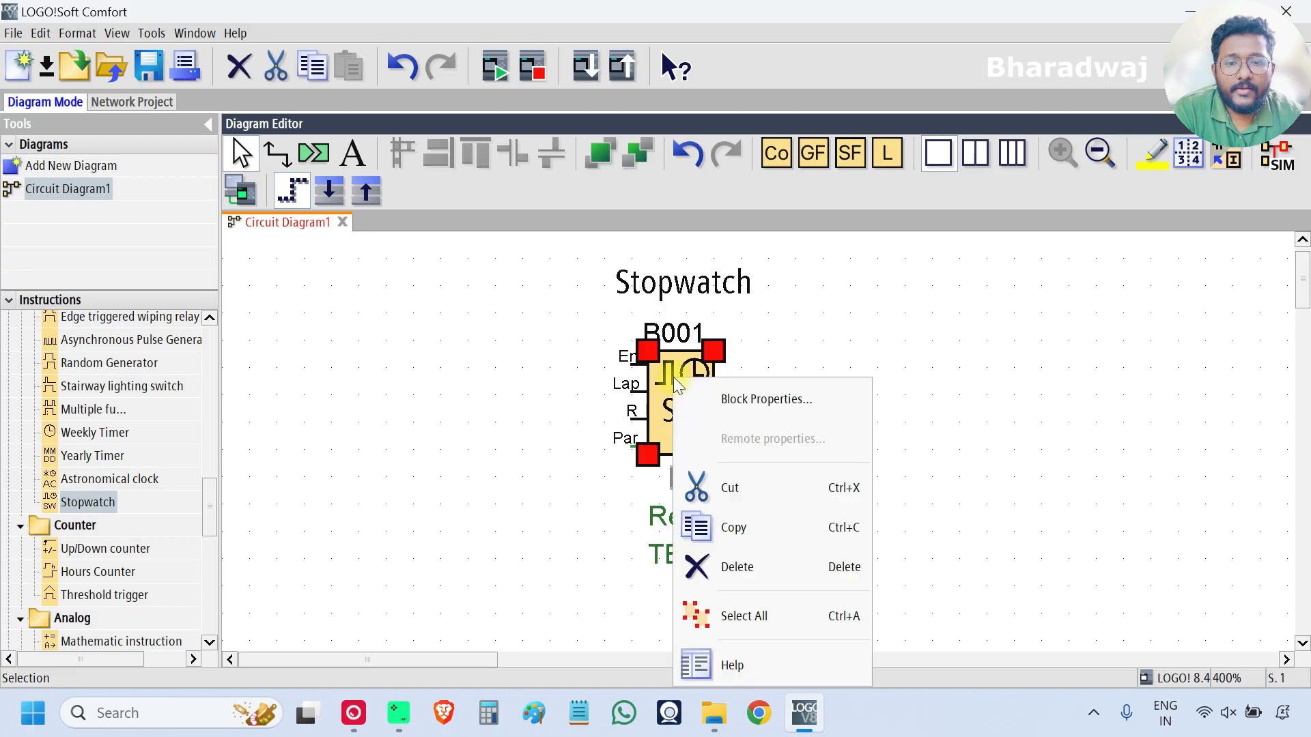
{"action": "left_click", "coordinate": [765, 399]}
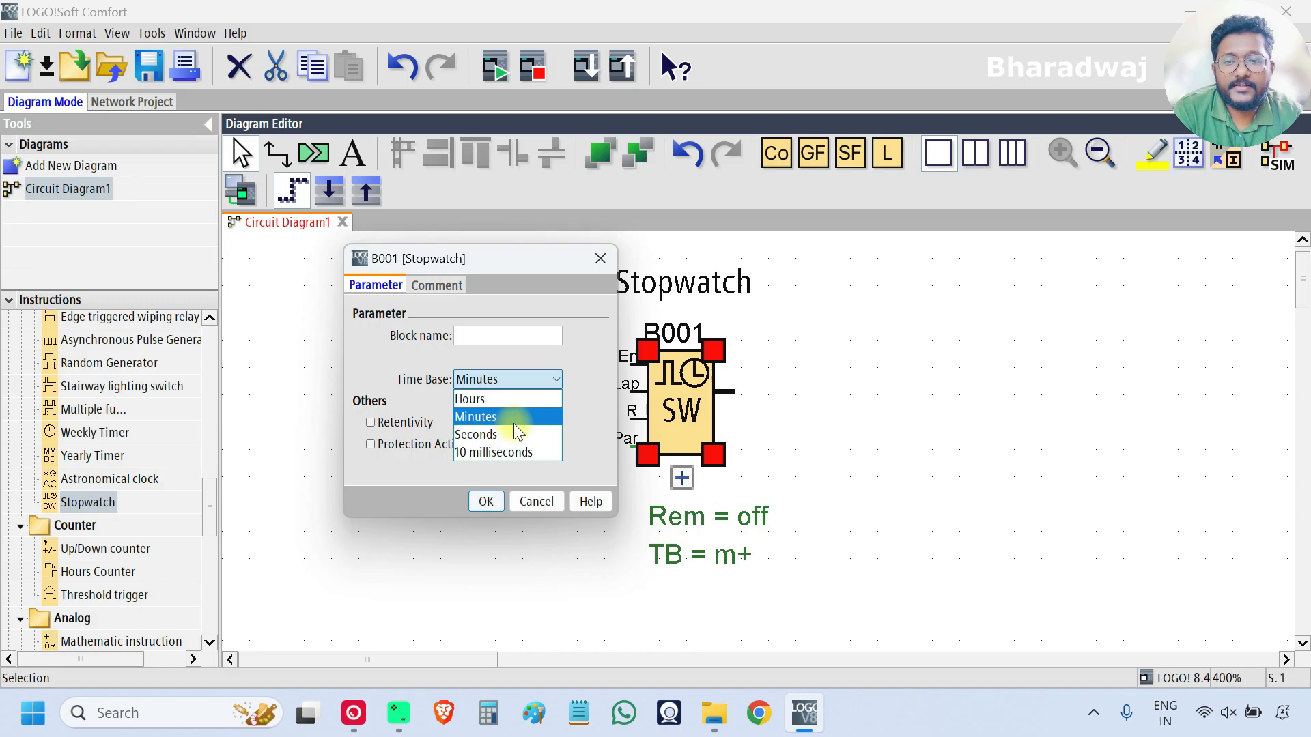
{"action": "mouse_move", "coordinate": [535, 452]}
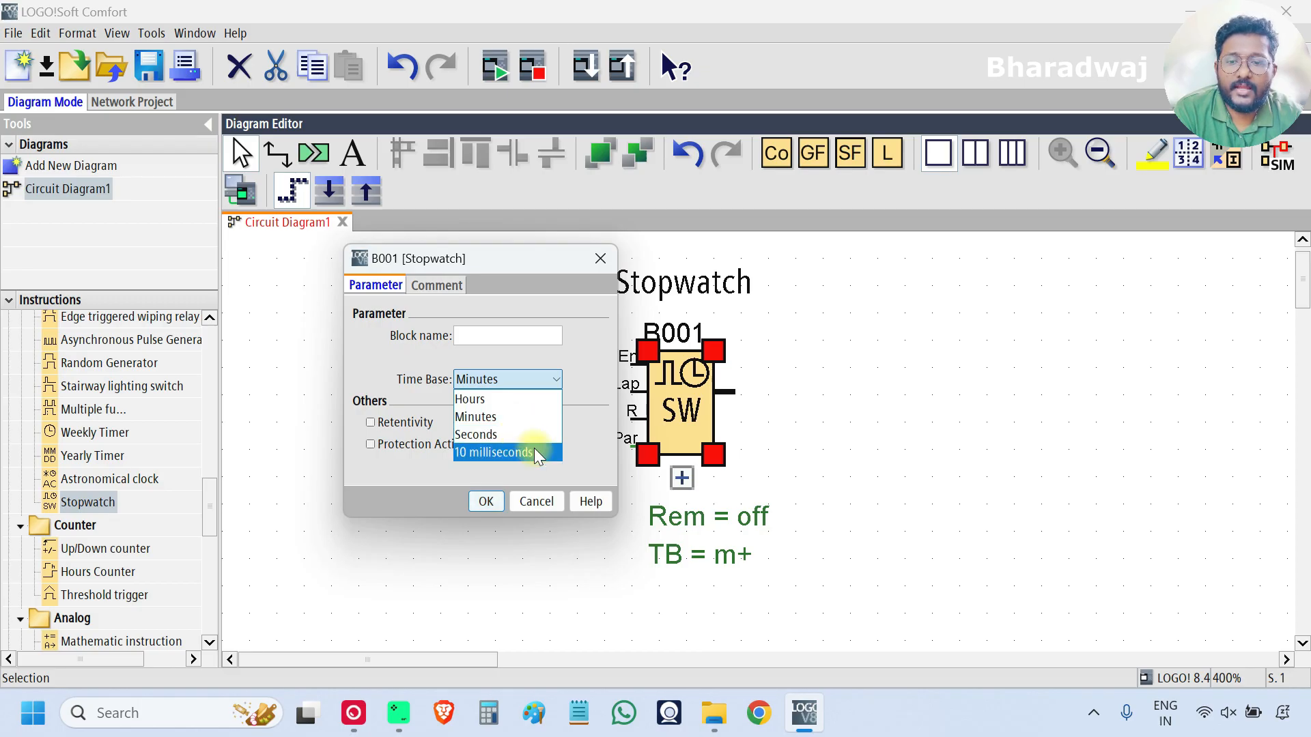
{"action": "left_click", "coordinate": [476, 434]}
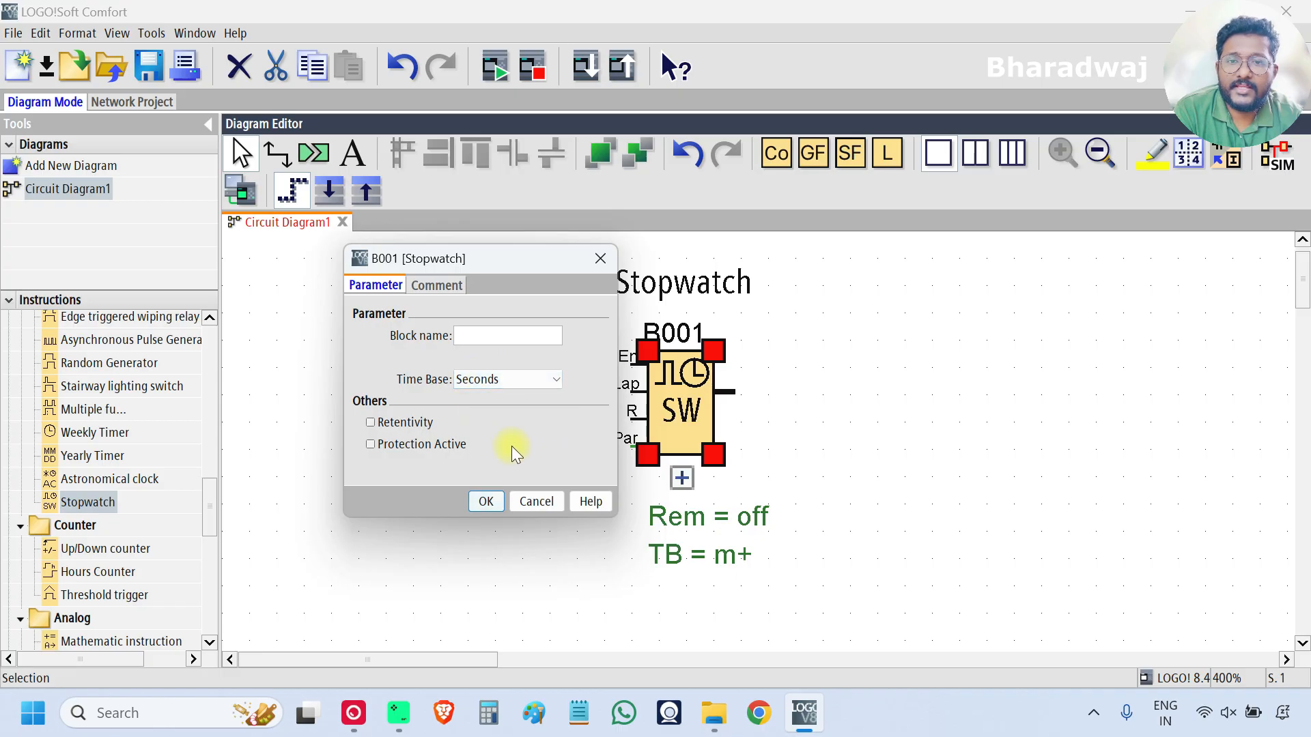
{"action": "left_click", "coordinate": [486, 500]}
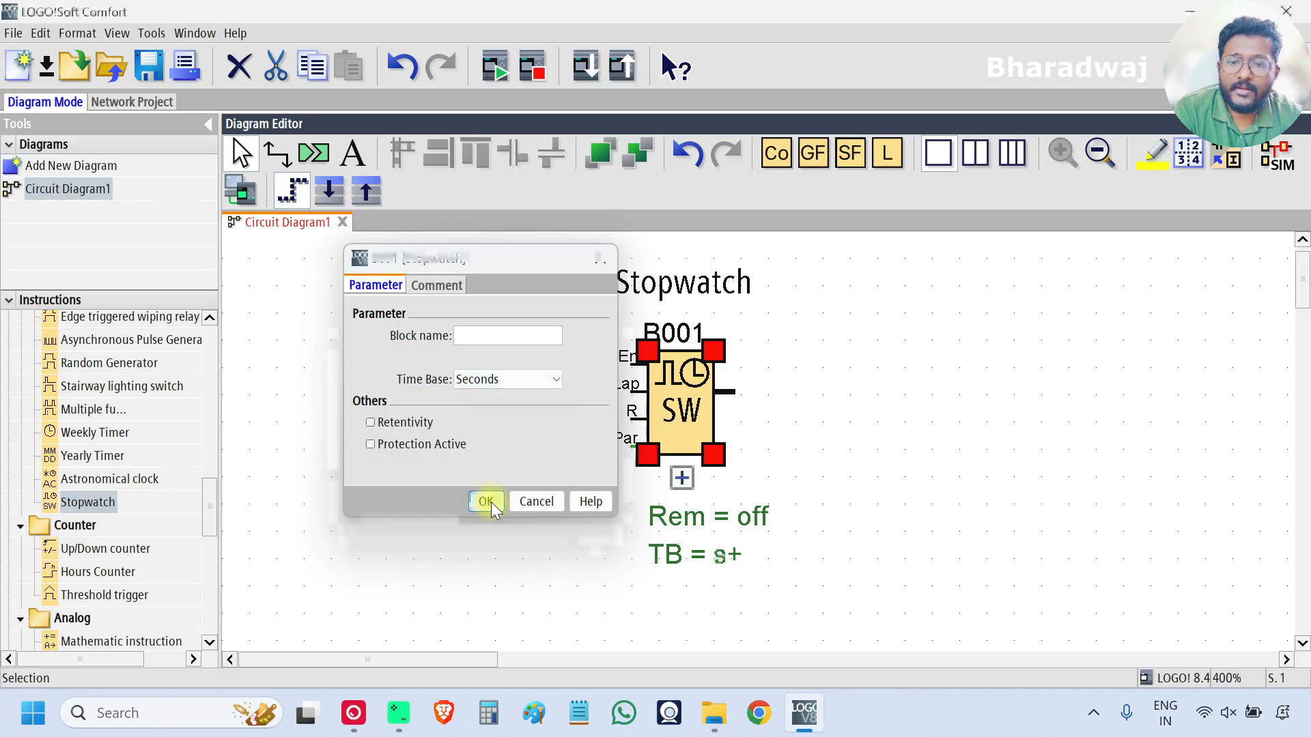
{"action": "left_click", "coordinate": [488, 500]}
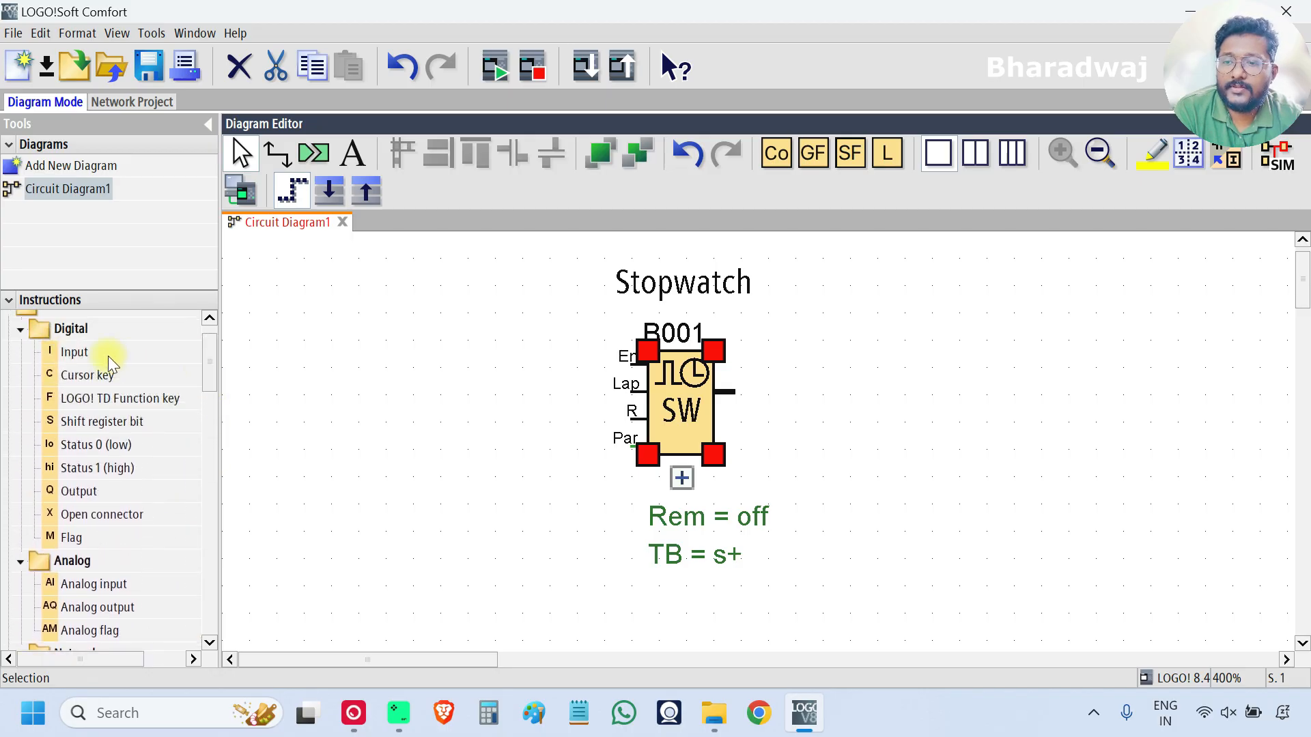
- Add input blocks, wire I1 to En, and connect the stopwatch output to AQ1
{"action": "left_click", "coordinate": [73, 352]}
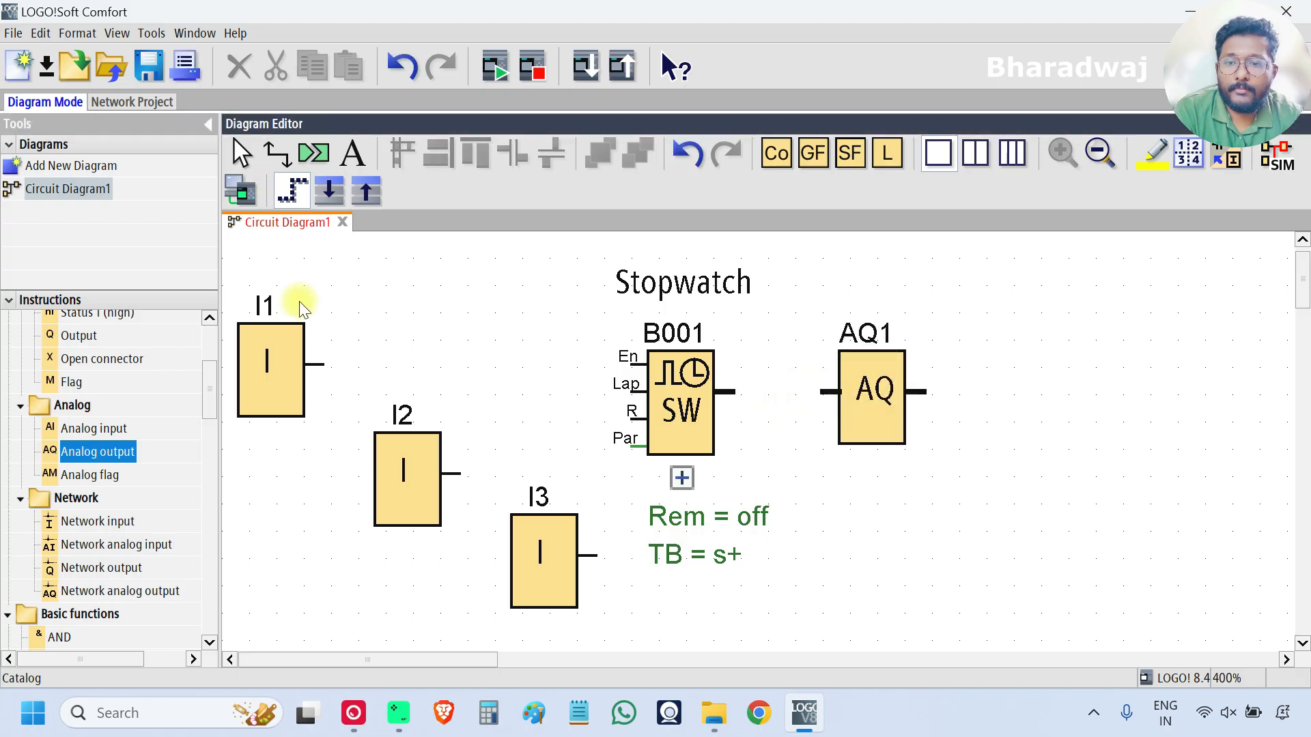
{"action": "left_click_drag", "start_coordinate": [309, 364], "coordinate": [614, 357]}
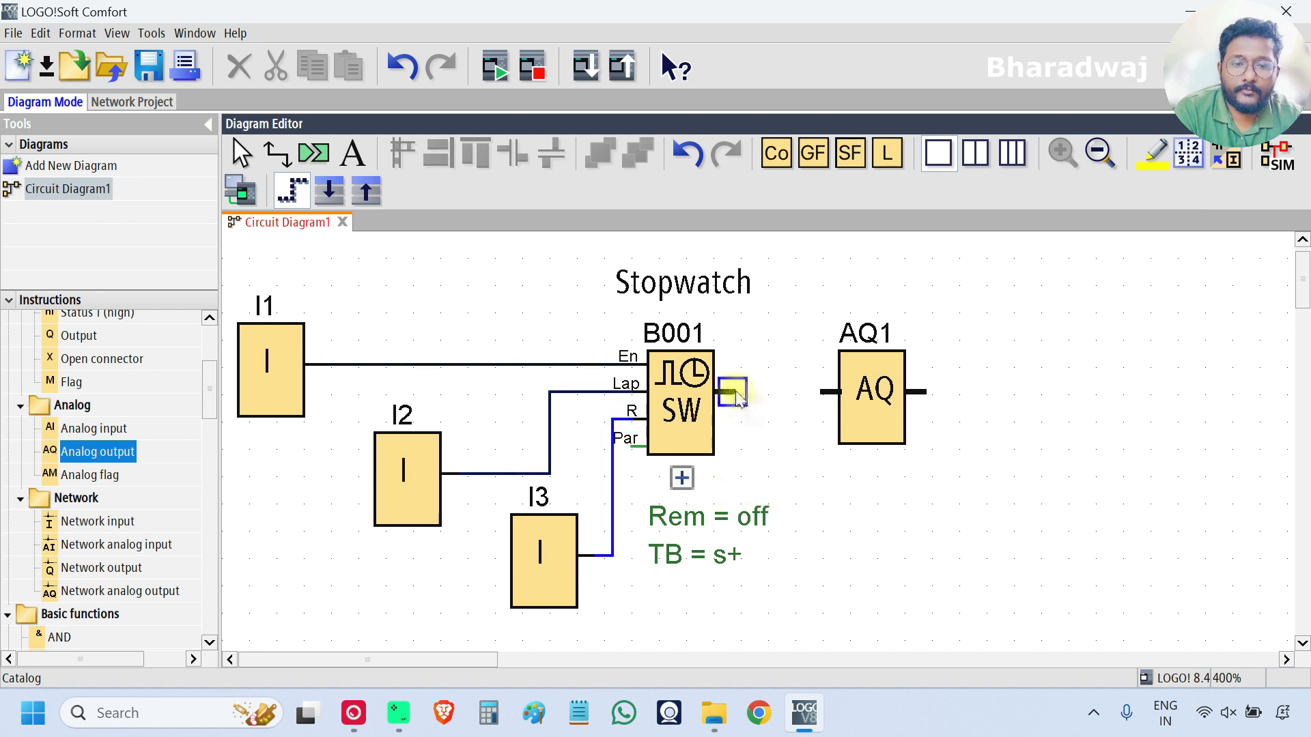
{"action": "left_click_drag", "start_coordinate": [734, 393], "coordinate": [826, 394]}
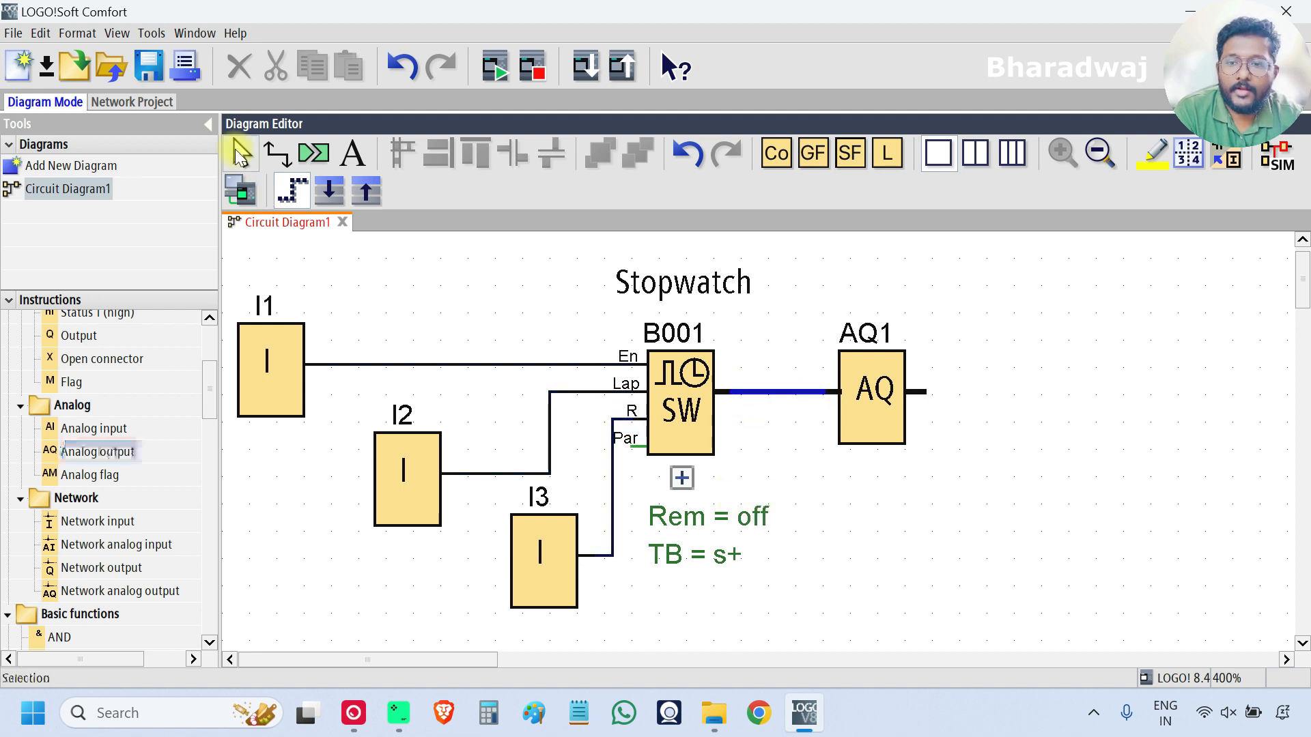
- Give inputs I1 and I2 the comments 'Enable' and 'Lap'
{"action": "double_click", "coordinate": [269, 370]}
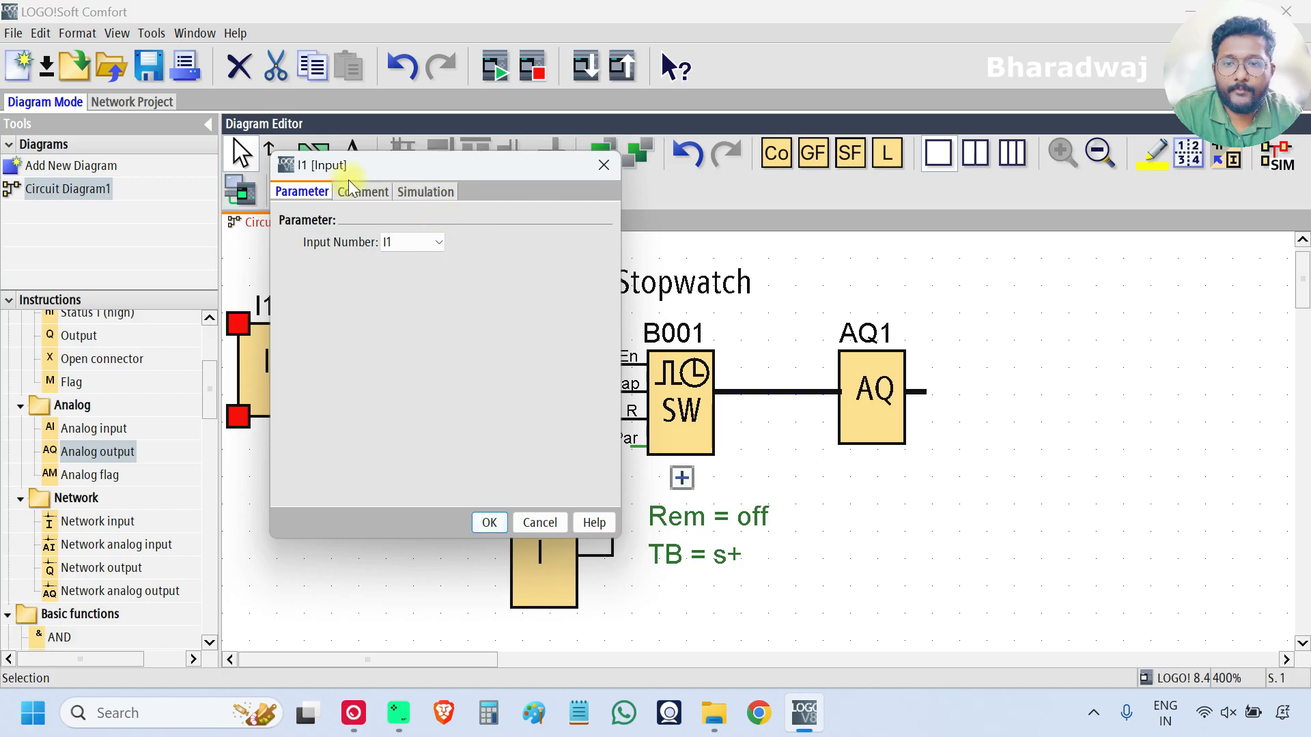
{"action": "left_click", "coordinate": [362, 191]}
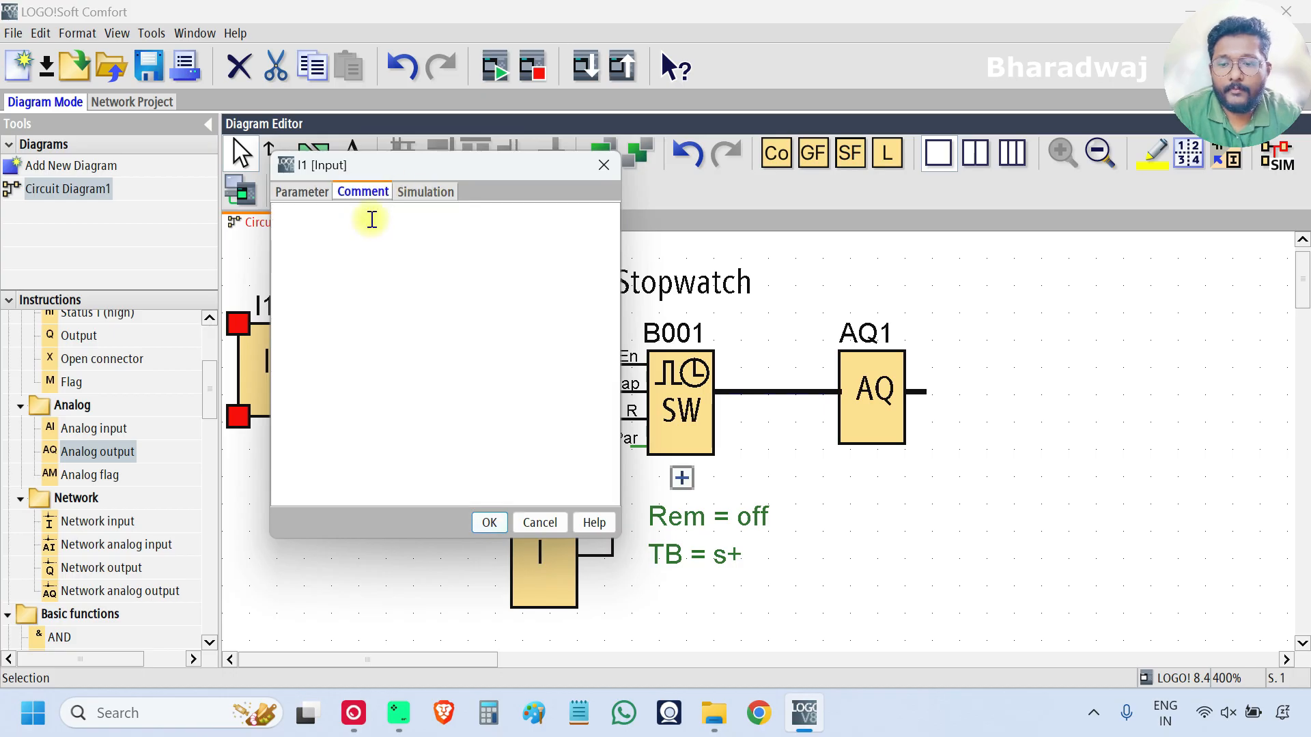
{"action": "type", "text": "Enable"}
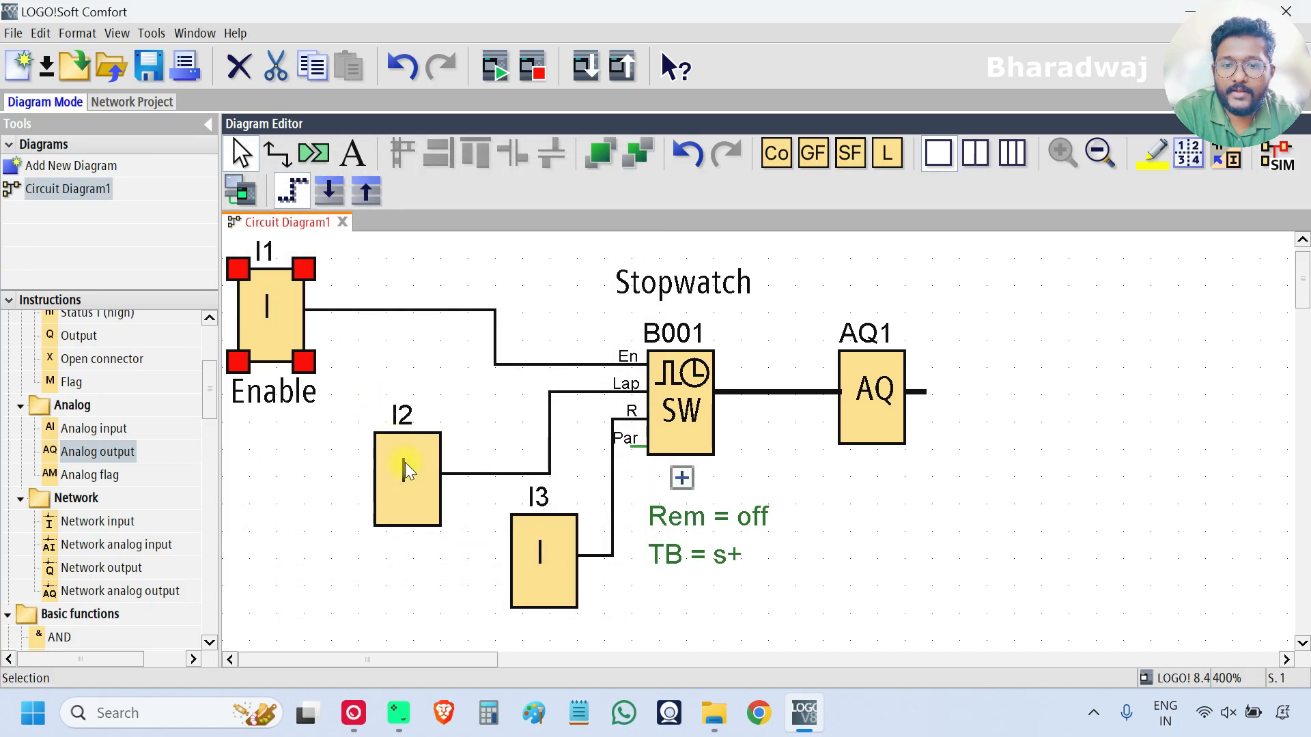
{"action": "double_click", "coordinate": [407, 477]}
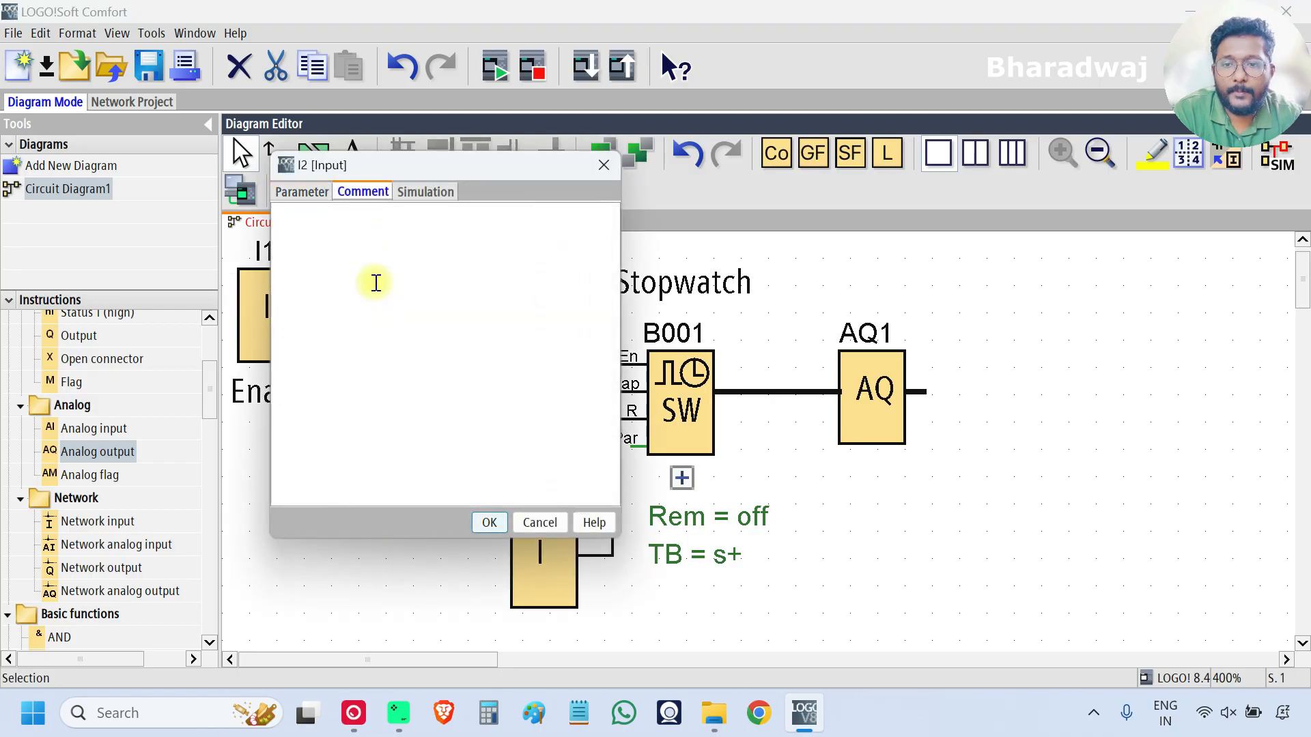
{"action": "type", "text": "Lap"}
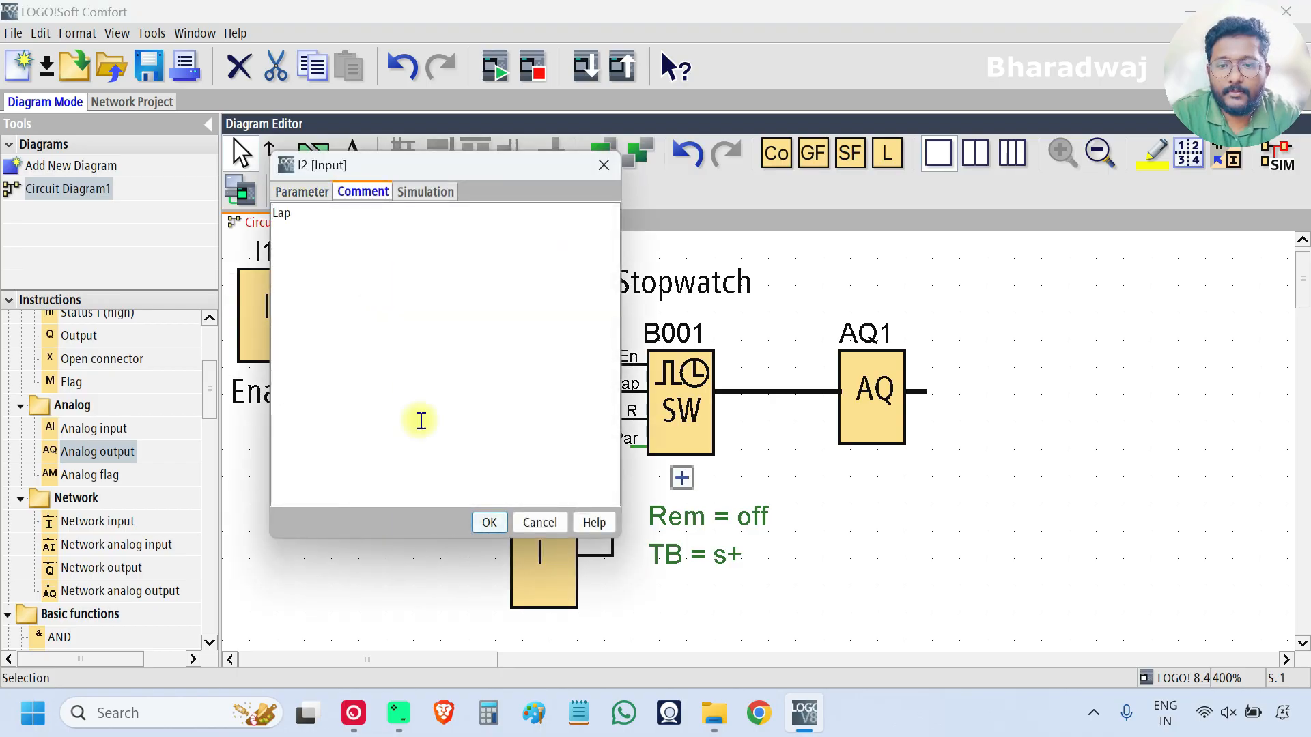
{"action": "left_click", "coordinate": [539, 522]}
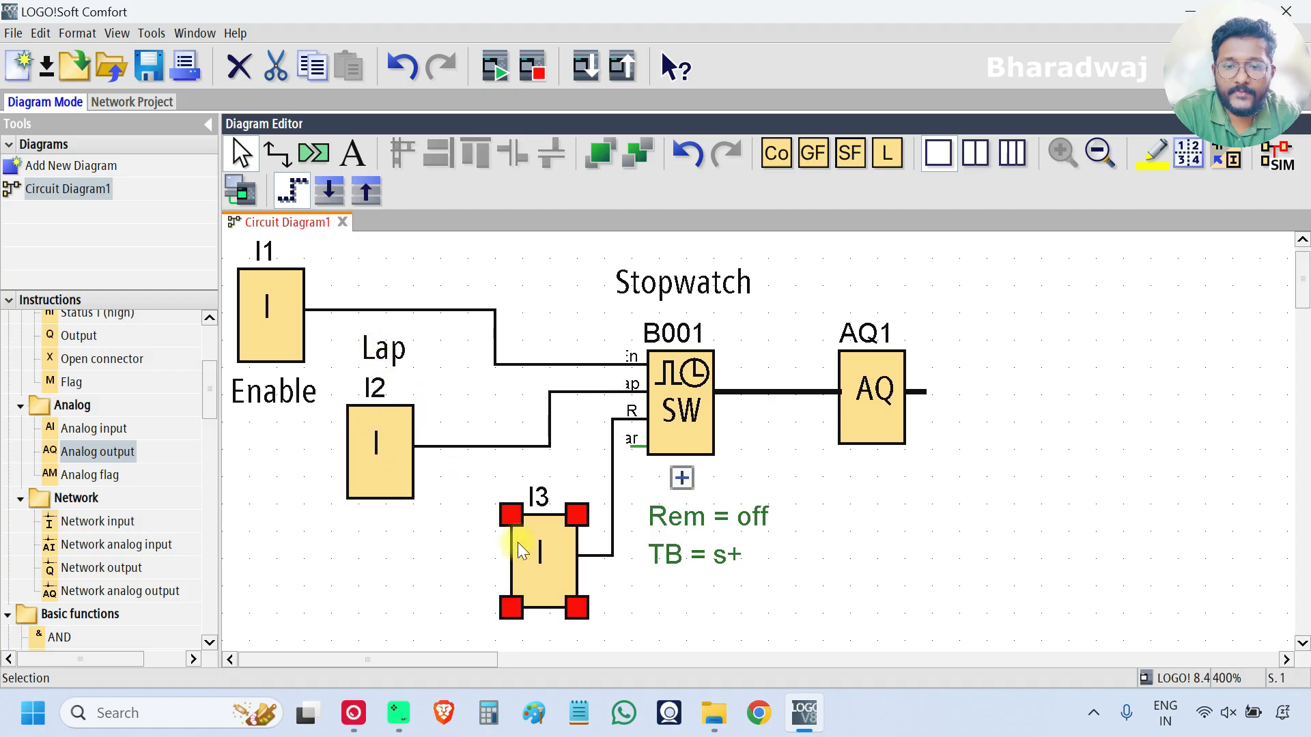
- Give input I3 the comment 'Reset' and reposition the Reset block
{"action": "double_click", "coordinate": [542, 556]}
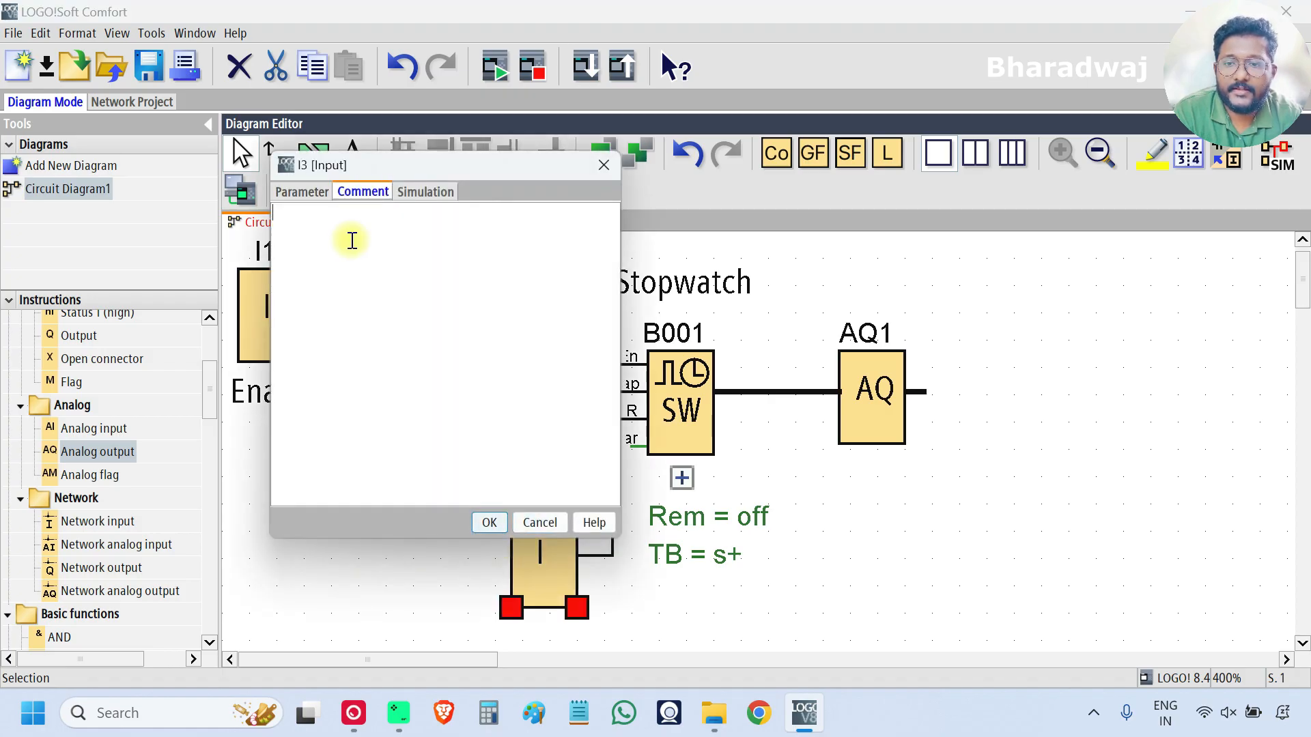
{"action": "type", "text": "Reset"}
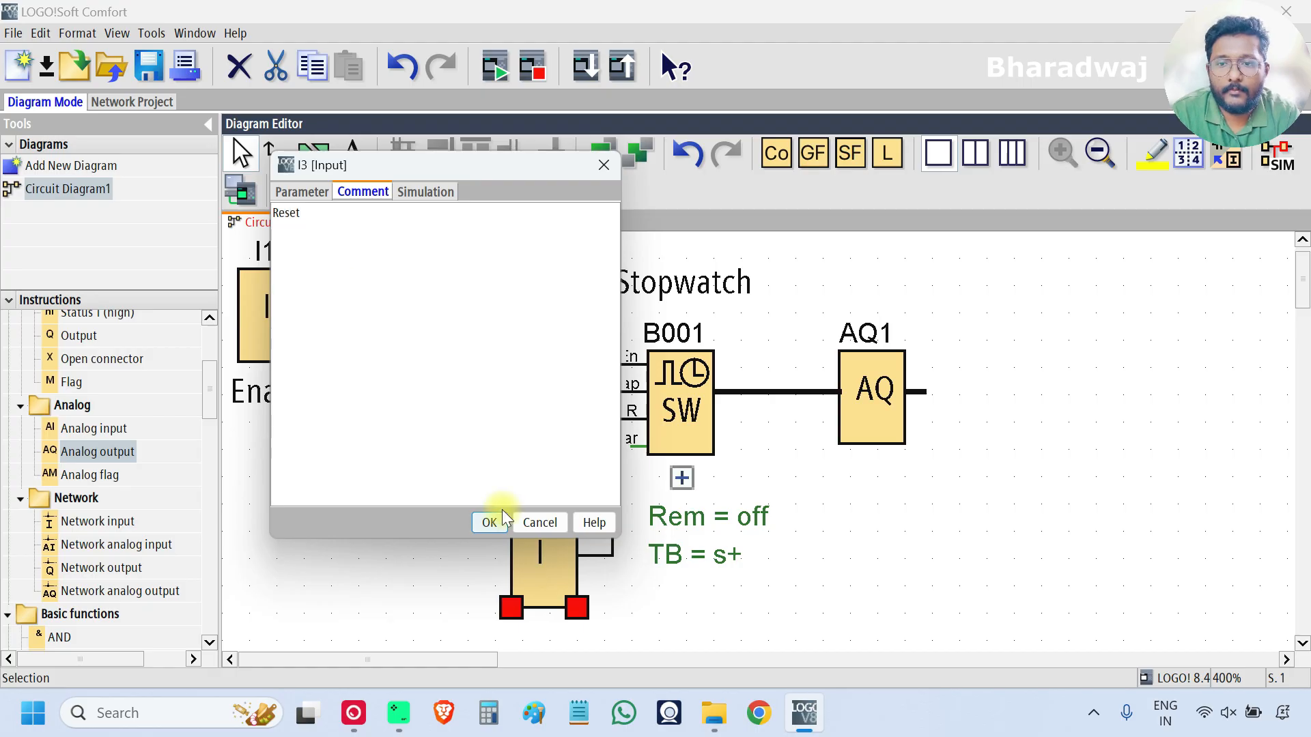
{"action": "left_click", "coordinate": [489, 523]}
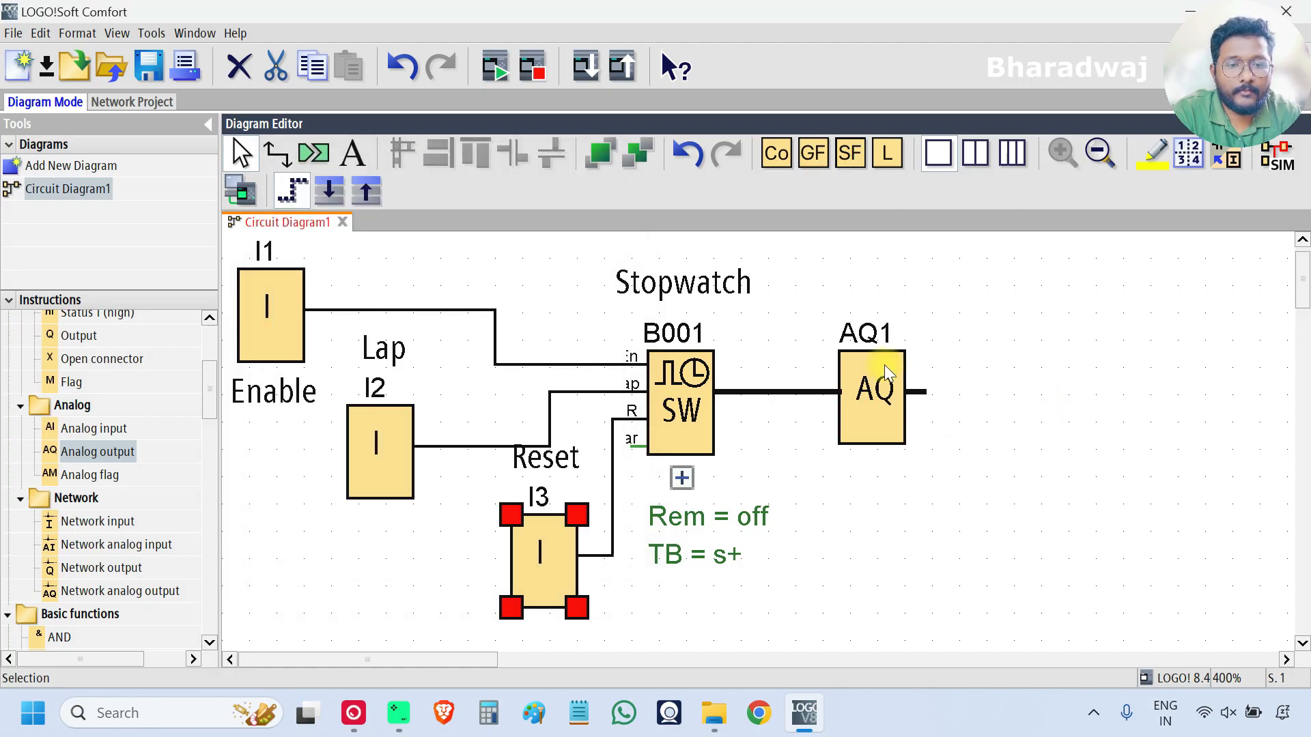
{"action": "left_click_drag", "start_coordinate": [870, 393], "coordinate": [1036, 363]}
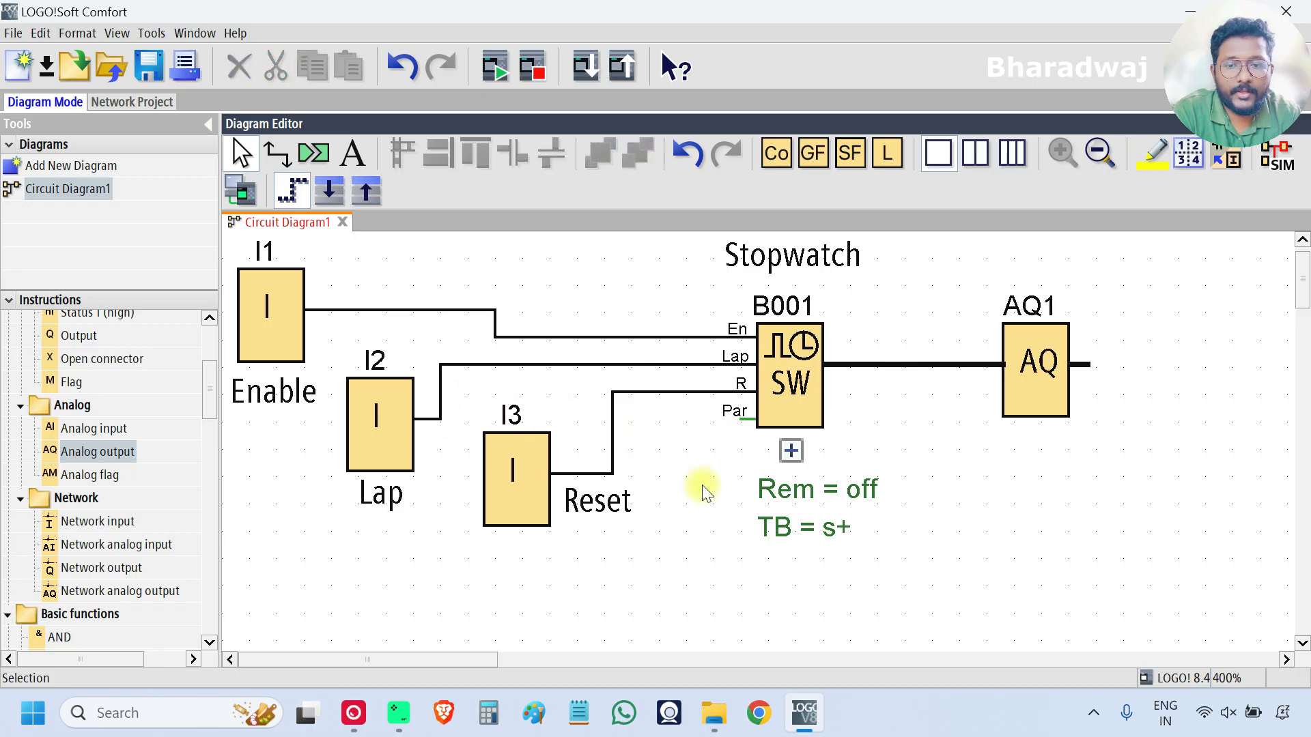
{"action": "mouse_move", "coordinate": [152, 33]}
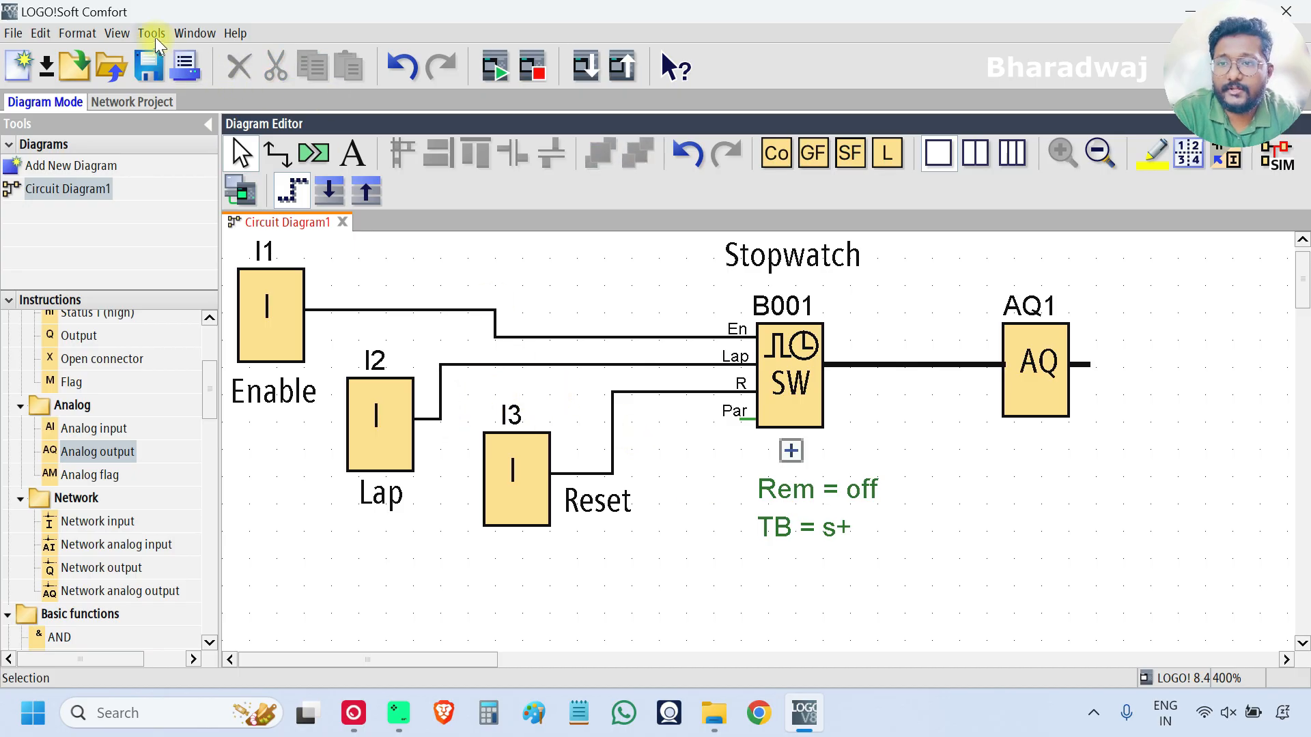
- Start Simulation from the Tools menu, with CurT, LapT and OutT at 0
{"action": "left_click", "coordinate": [151, 33]}
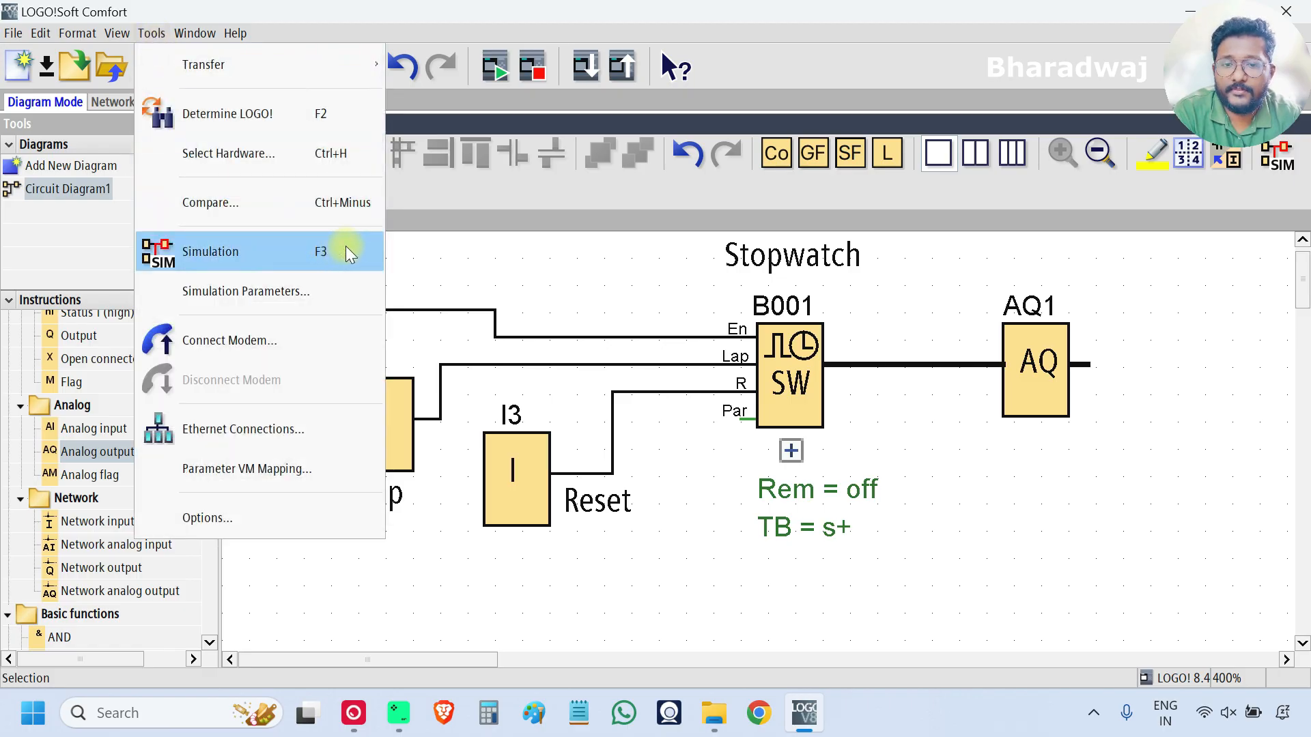
{"action": "left_click", "coordinate": [210, 252]}
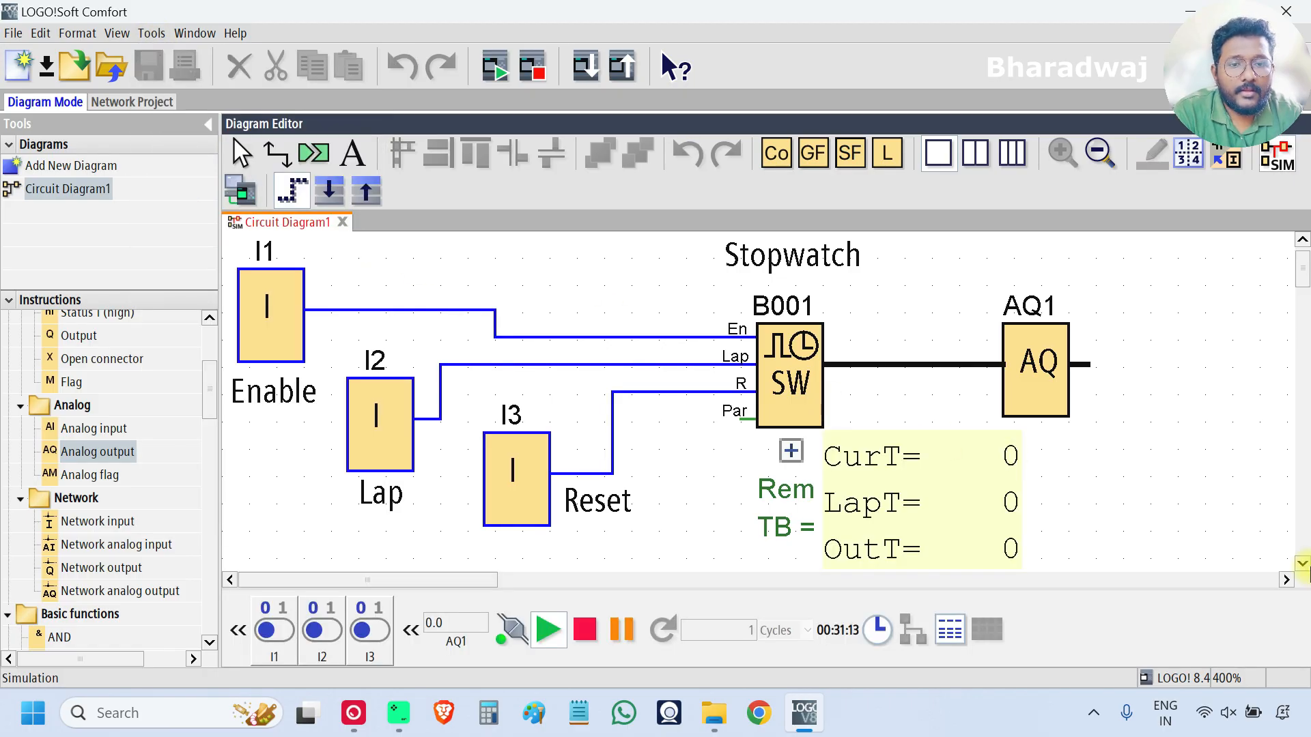
{"action": "mouse_move", "coordinate": [928, 383]}
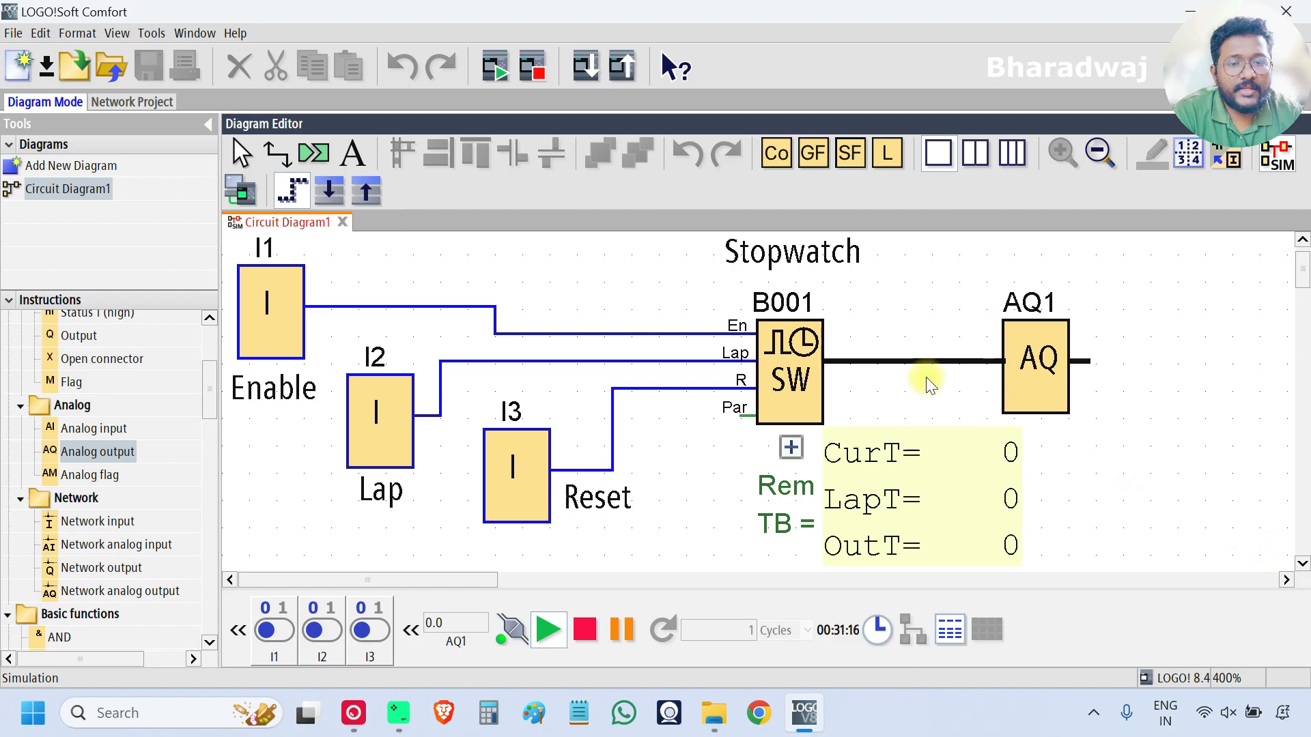
{"action": "mouse_move", "coordinate": [895, 531]}
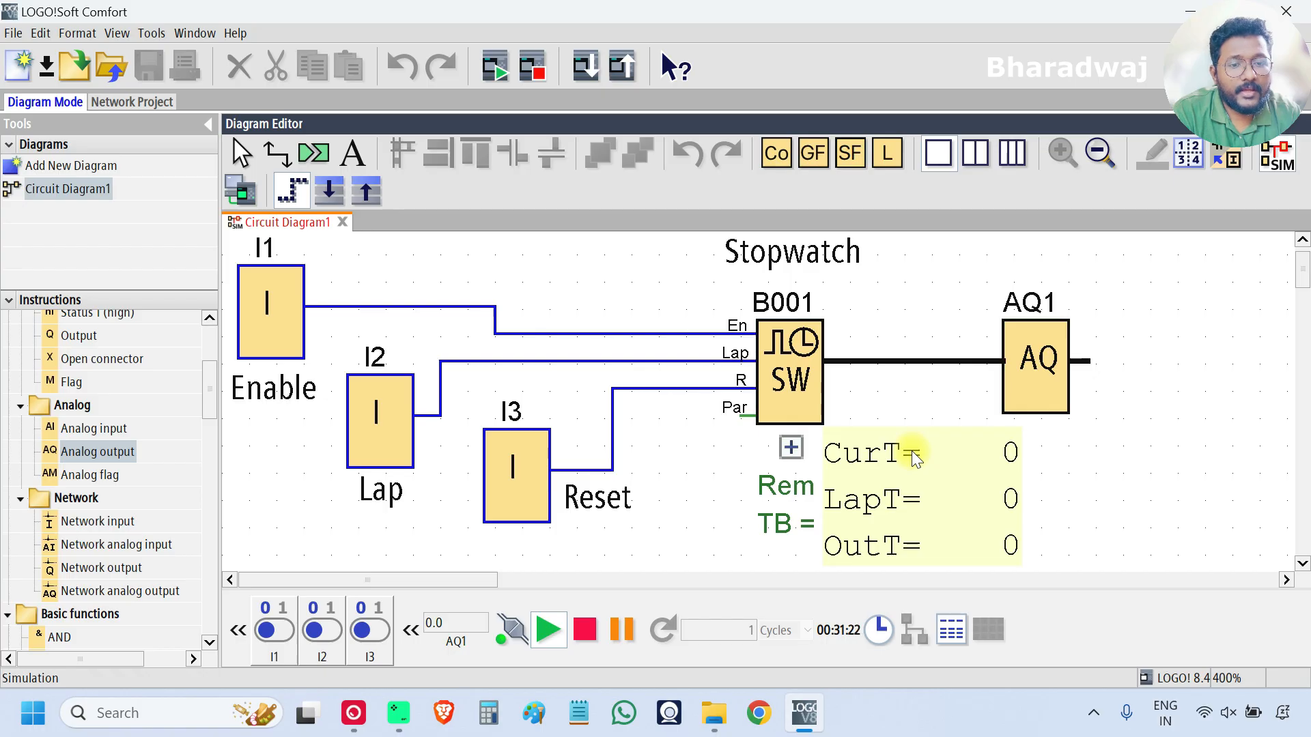
{"action": "mouse_move", "coordinate": [911, 504]}
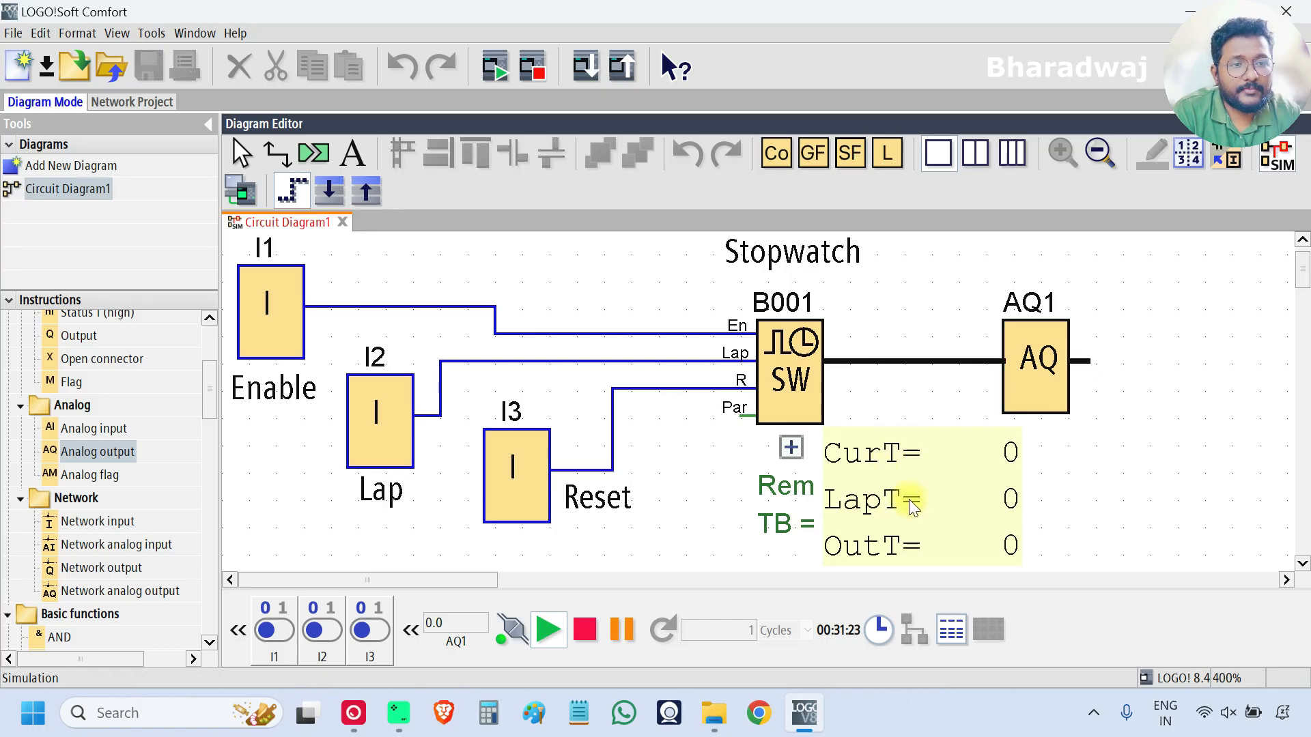
{"action": "mouse_move", "coordinate": [855, 558]}
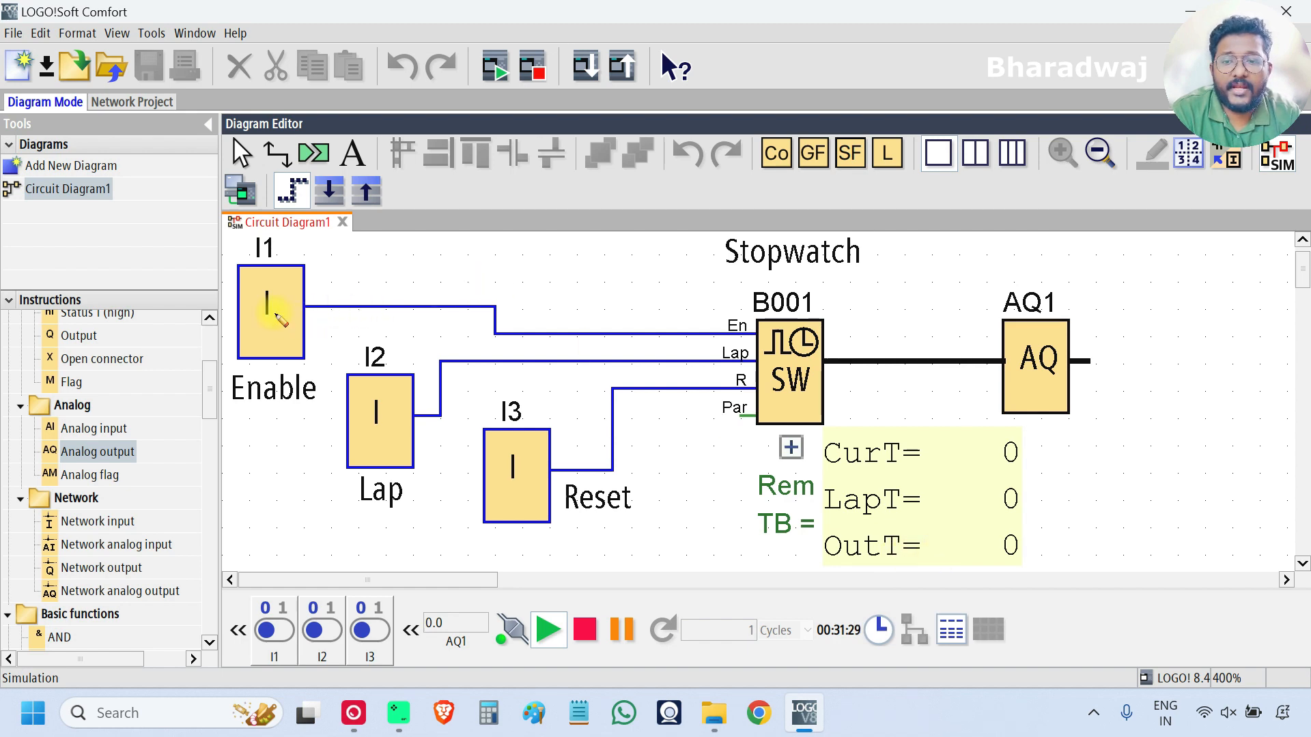
{"action": "mouse_move", "coordinate": [275, 313]}
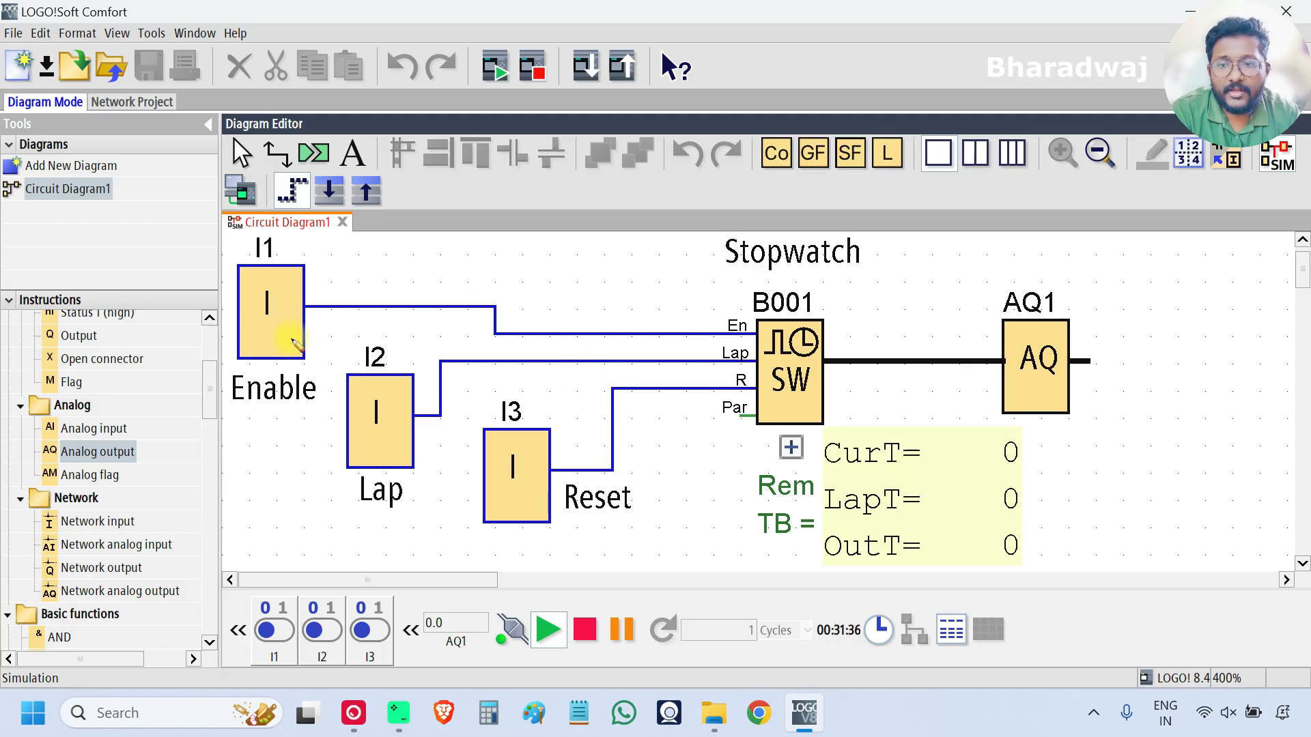
- Switch input I1 (Enable) on so CurT and OutT count up
{"action": "left_click", "coordinate": [273, 625]}
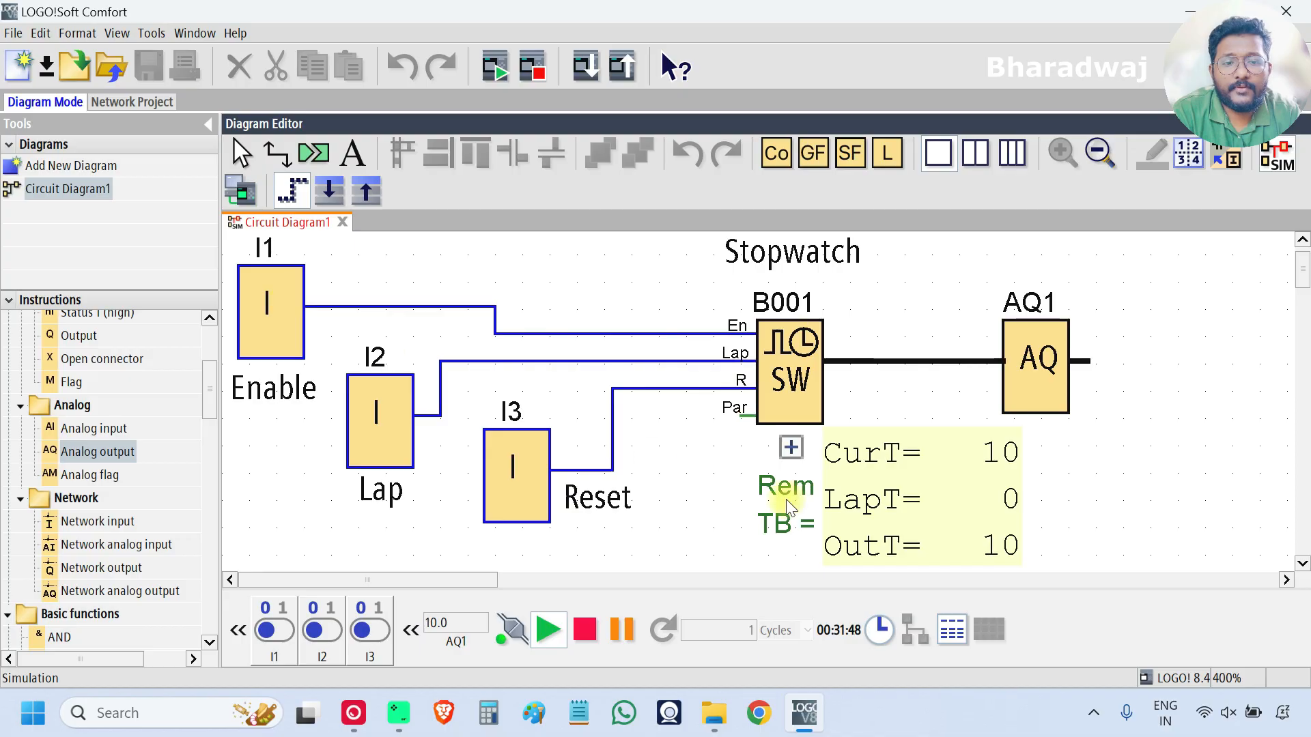
{"action": "mouse_move", "coordinate": [949, 515]}
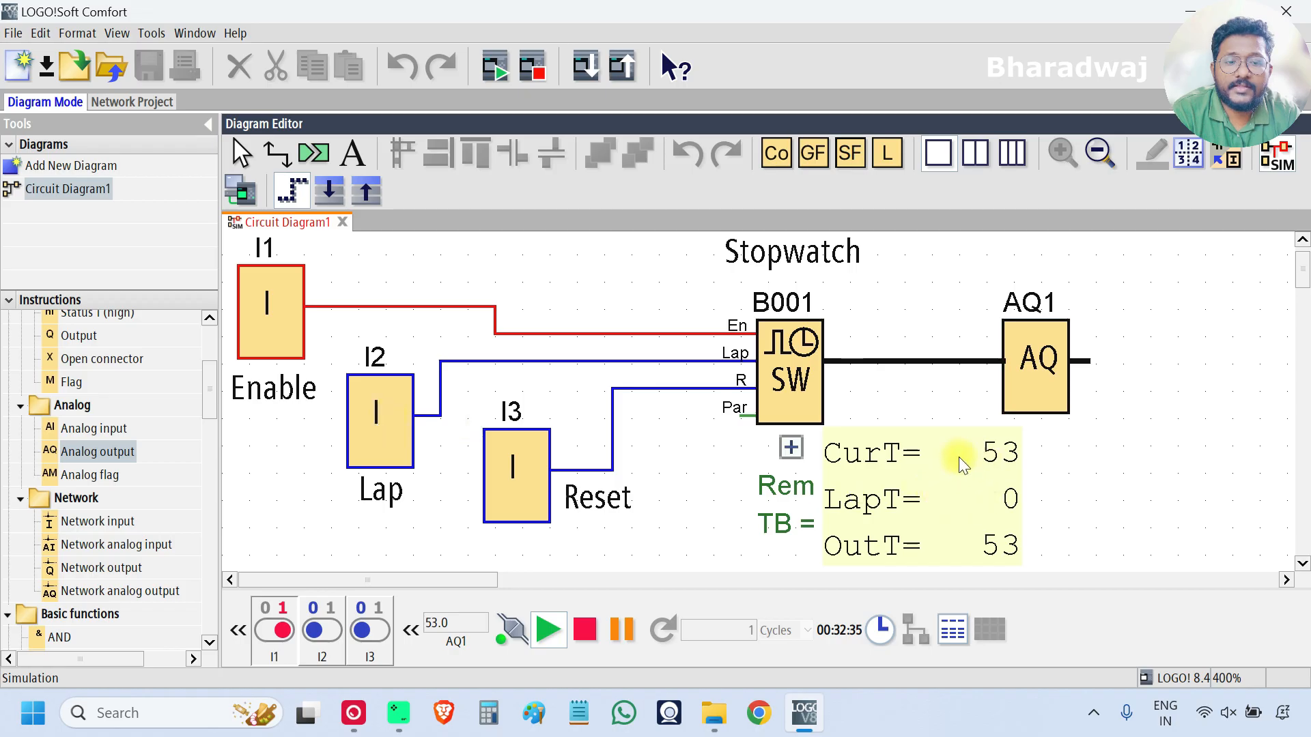
- Toggle the simulation inputs to latch lap times, holding LapT and OutT at 108
{"action": "left_click", "coordinate": [380, 421]}
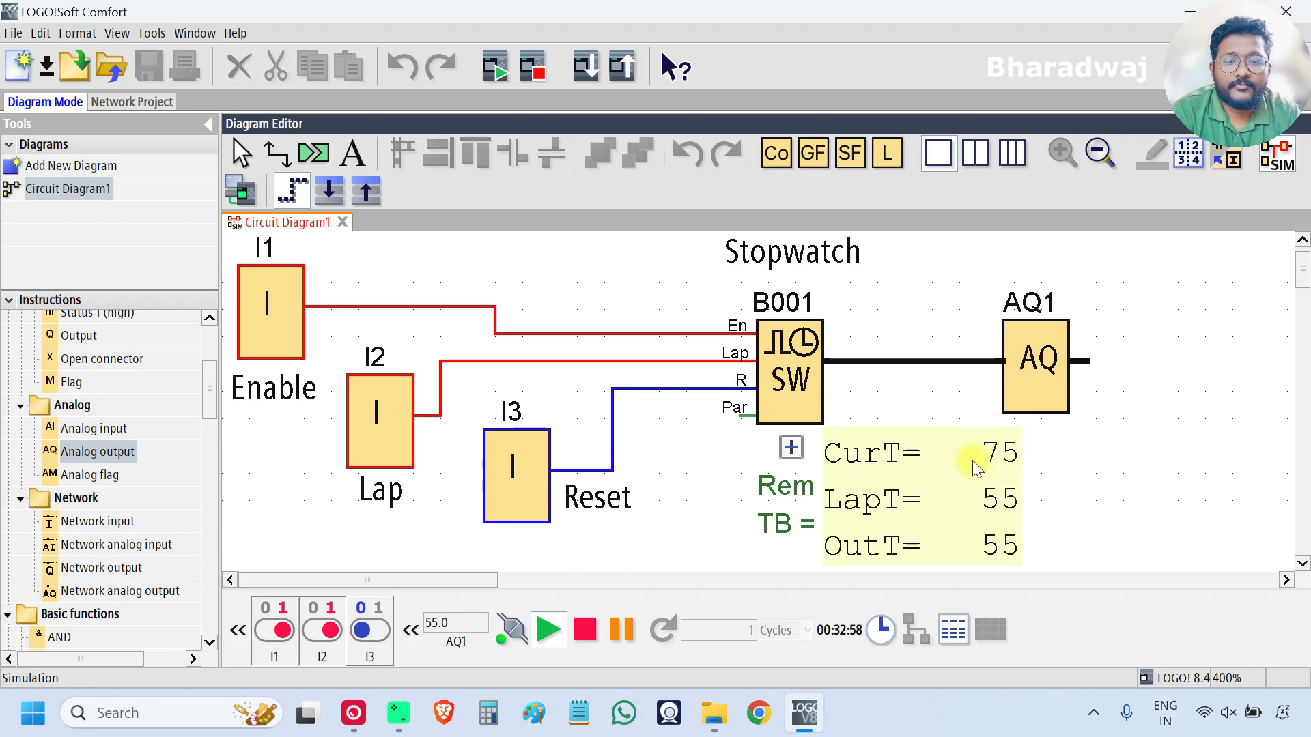
{"action": "mouse_move", "coordinate": [1073, 614]}
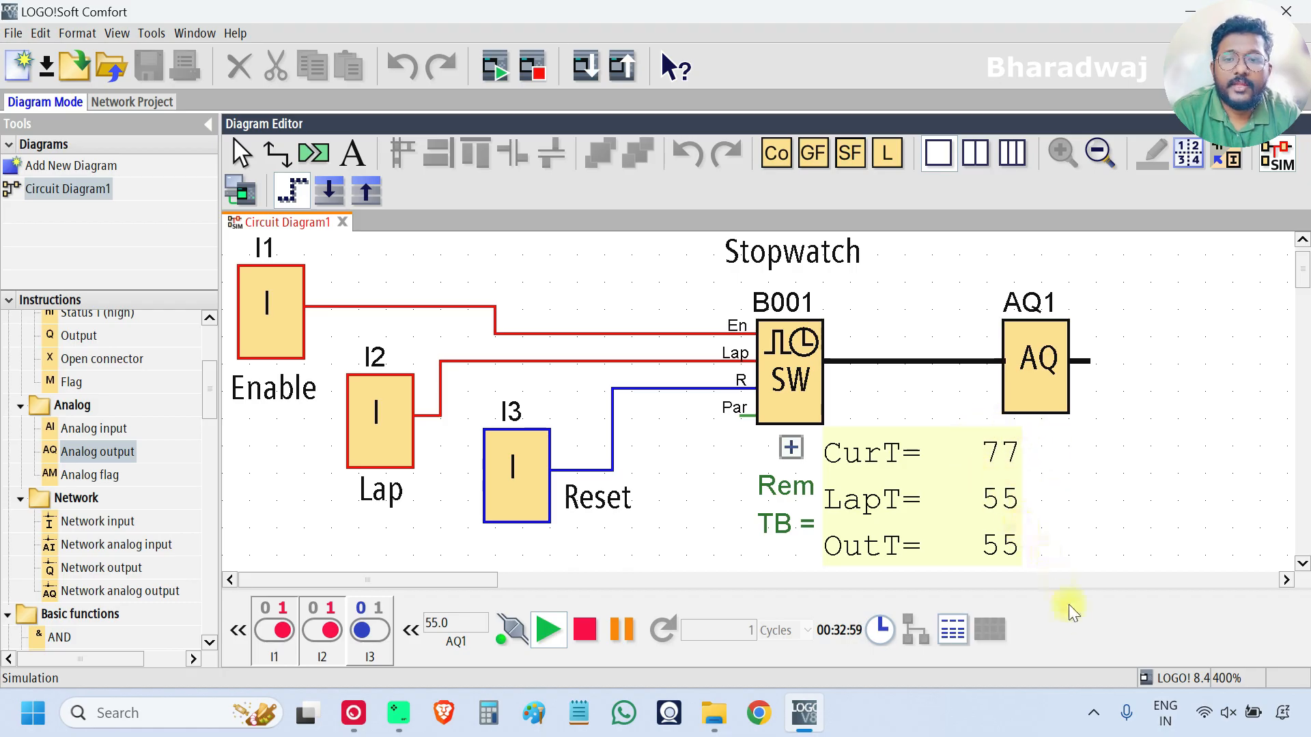
{"action": "left_click", "coordinate": [273, 630]}
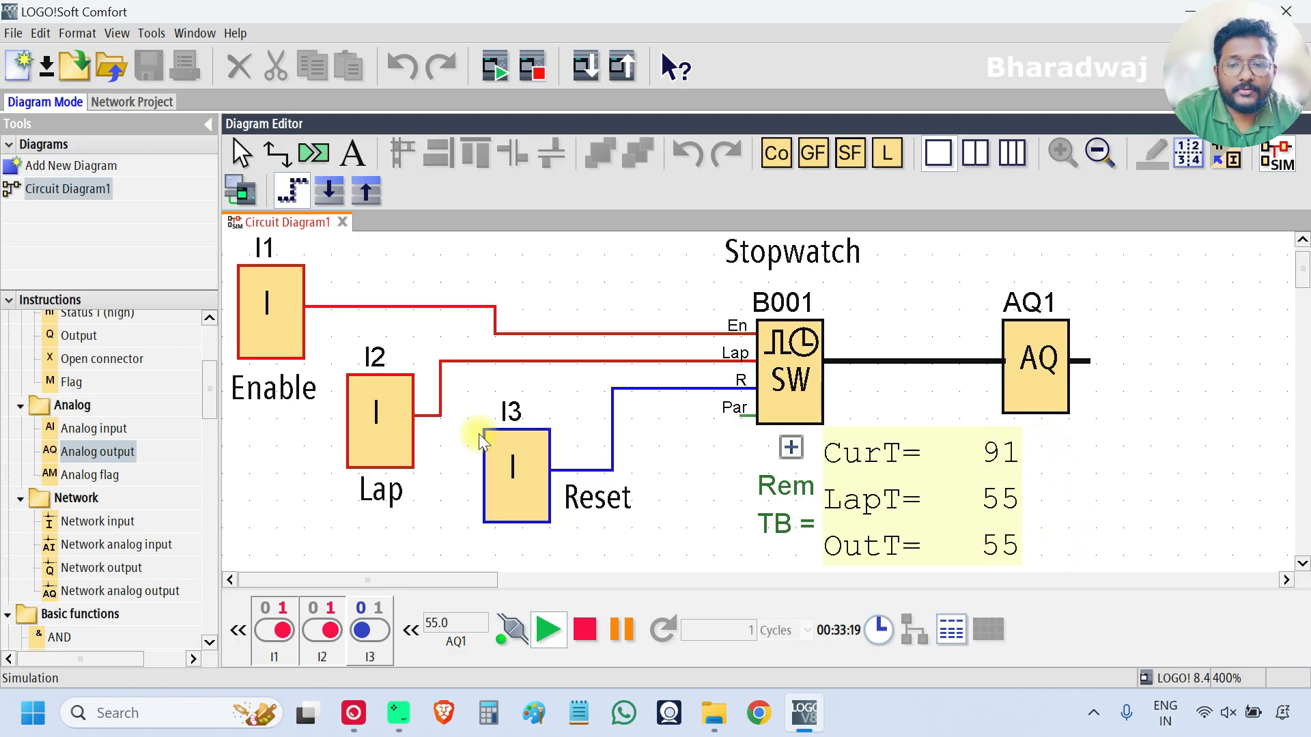
{"action": "left_click", "coordinate": [380, 421]}
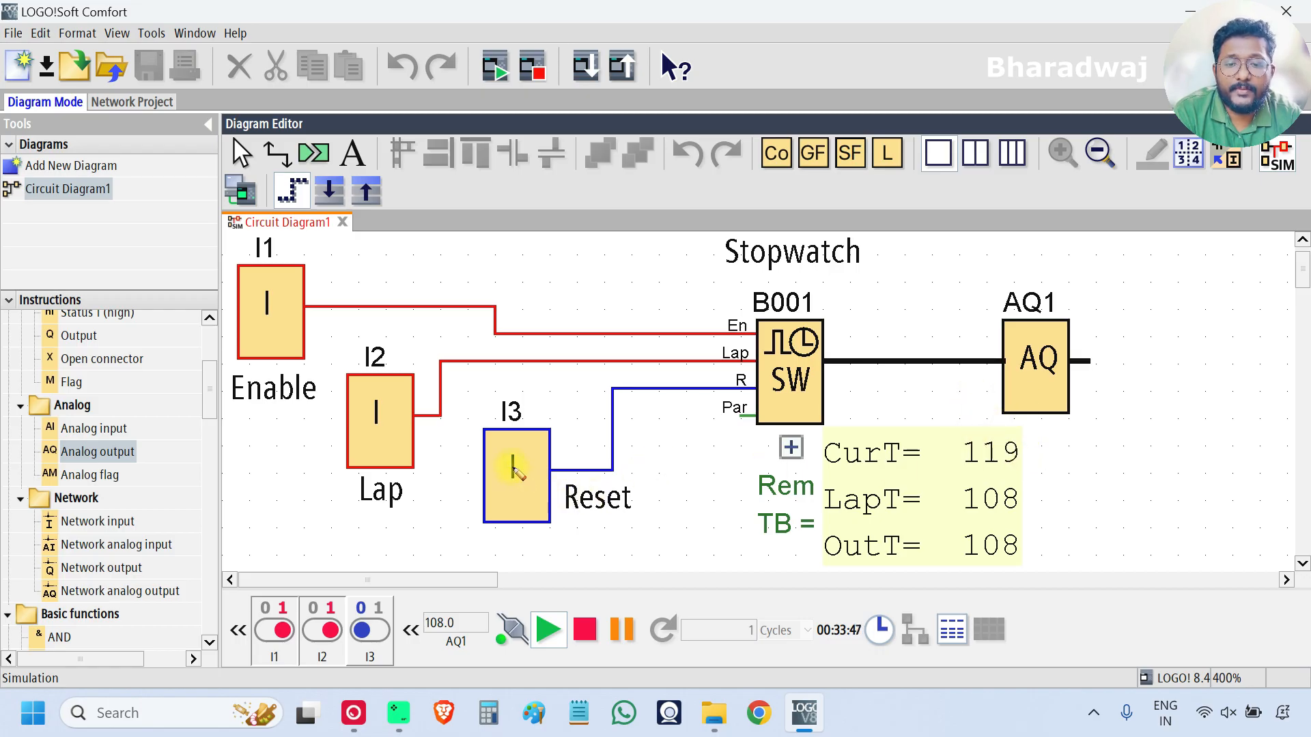
- Switch Reset (I3) on to clear all times to 0, then turn Lap and Reset off
{"action": "left_click", "coordinate": [516, 475]}
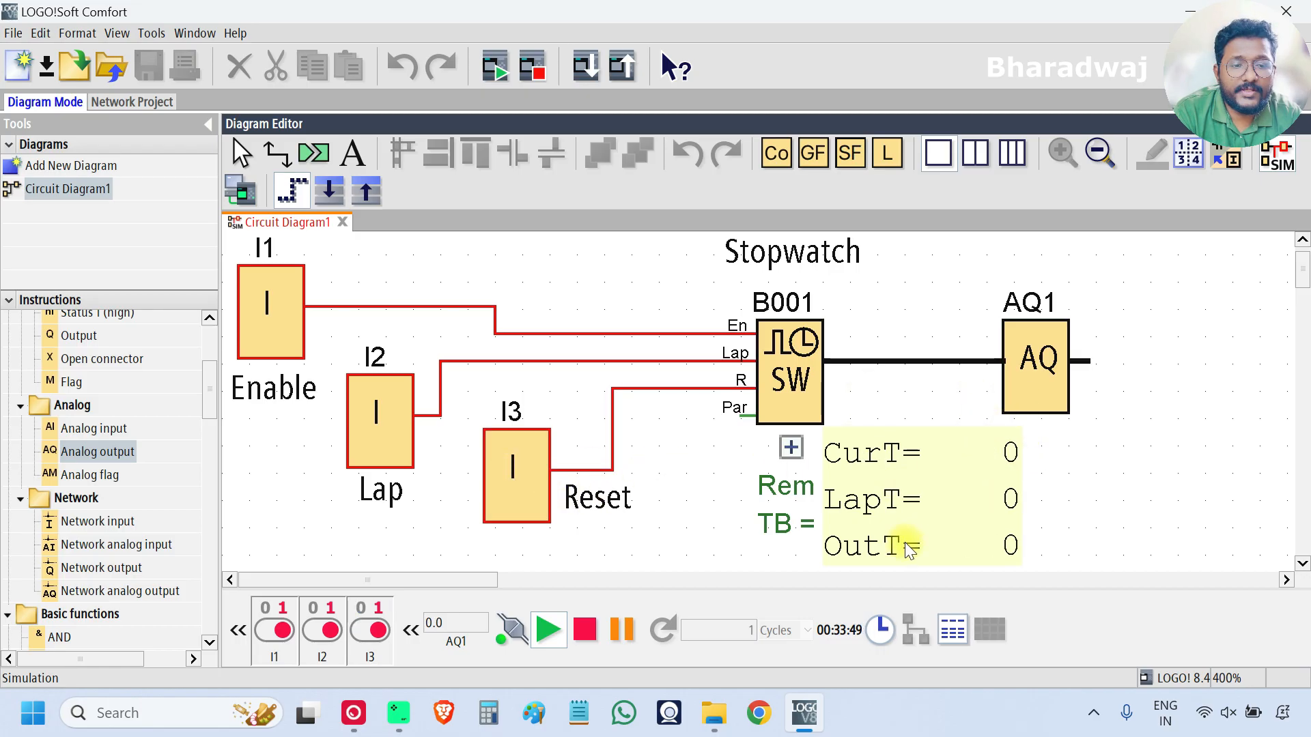
{"action": "mouse_move", "coordinate": [581, 481]}
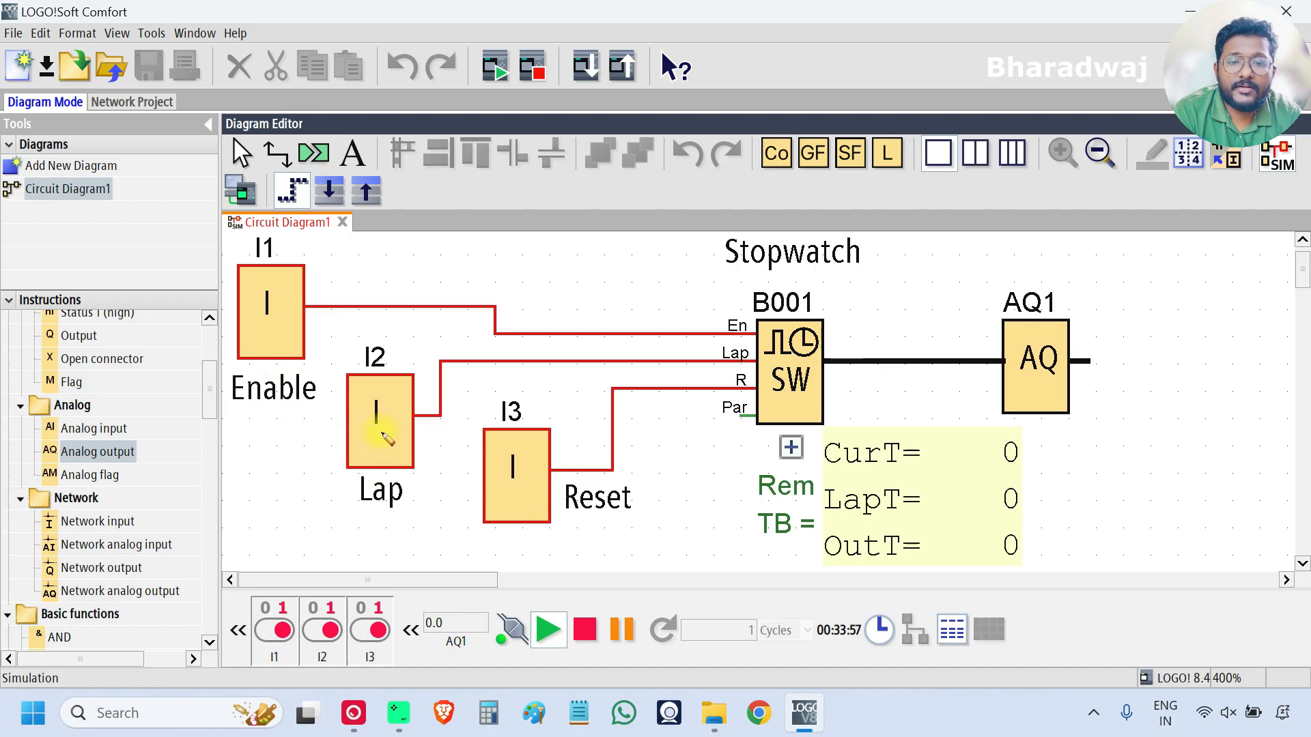
{"action": "left_click", "coordinate": [380, 420]}
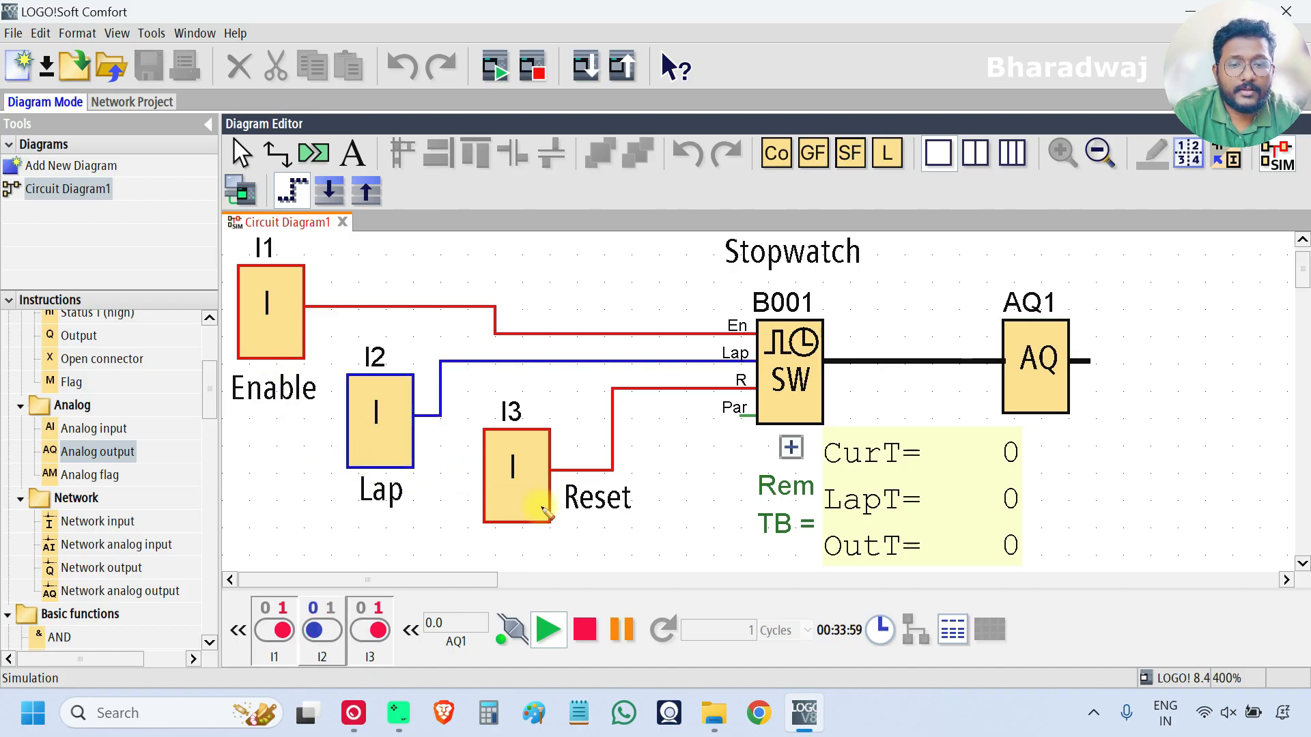
{"action": "left_click", "coordinate": [516, 475]}
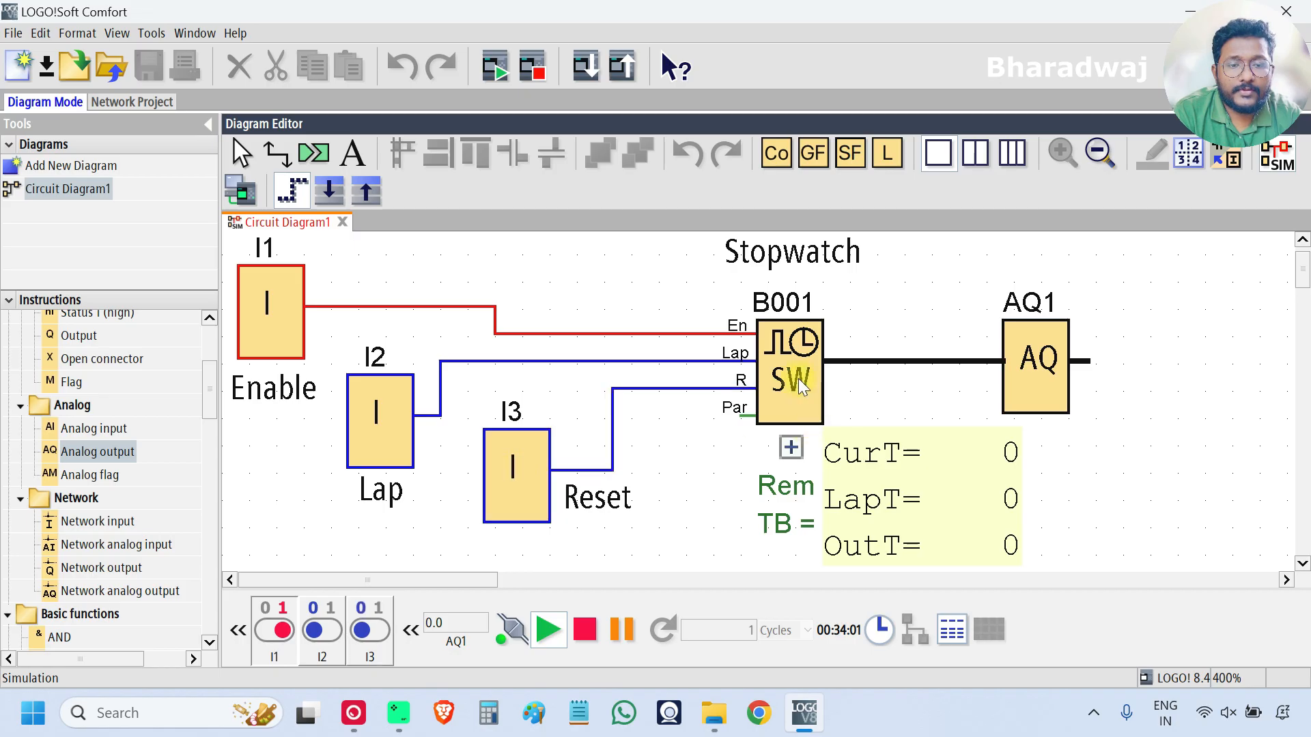
- Set stopwatch B001's Time Base to 10 milliseconds in Block Properties
{"action": "right_click", "coordinate": [790, 372]}
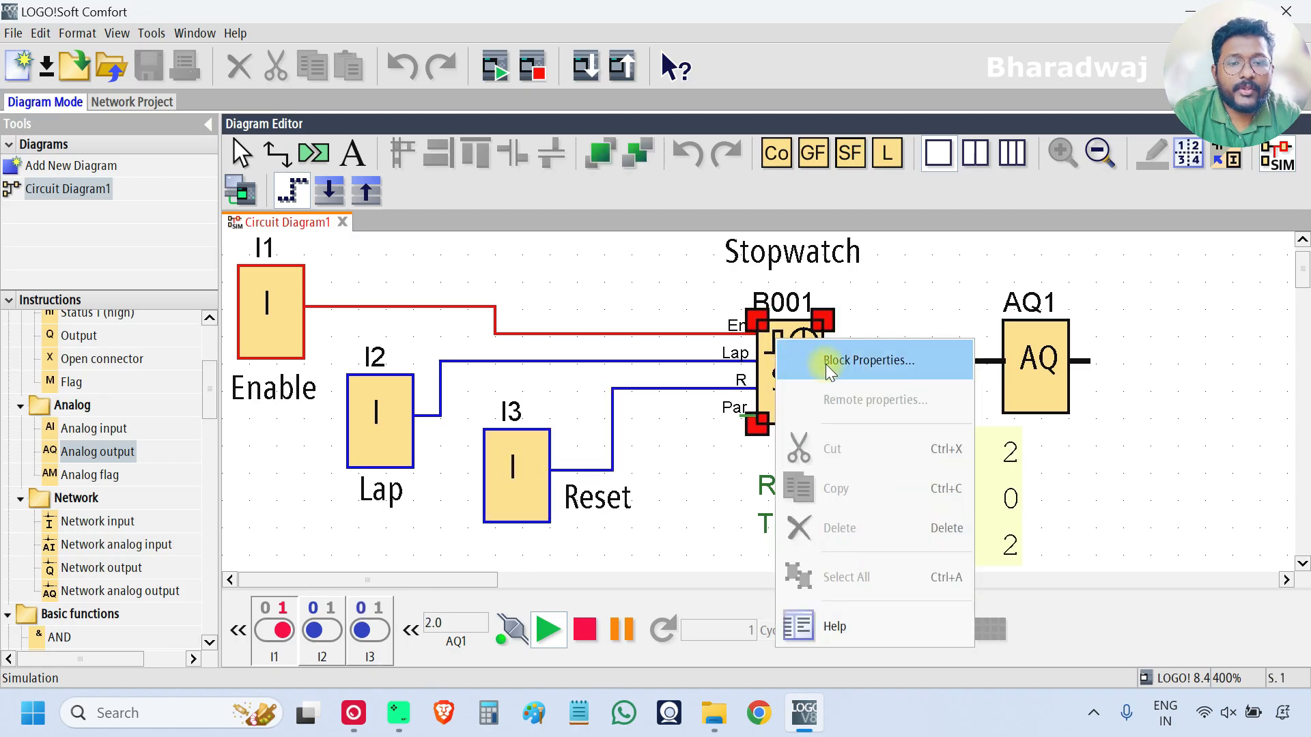
{"action": "left_click", "coordinate": [867, 360]}
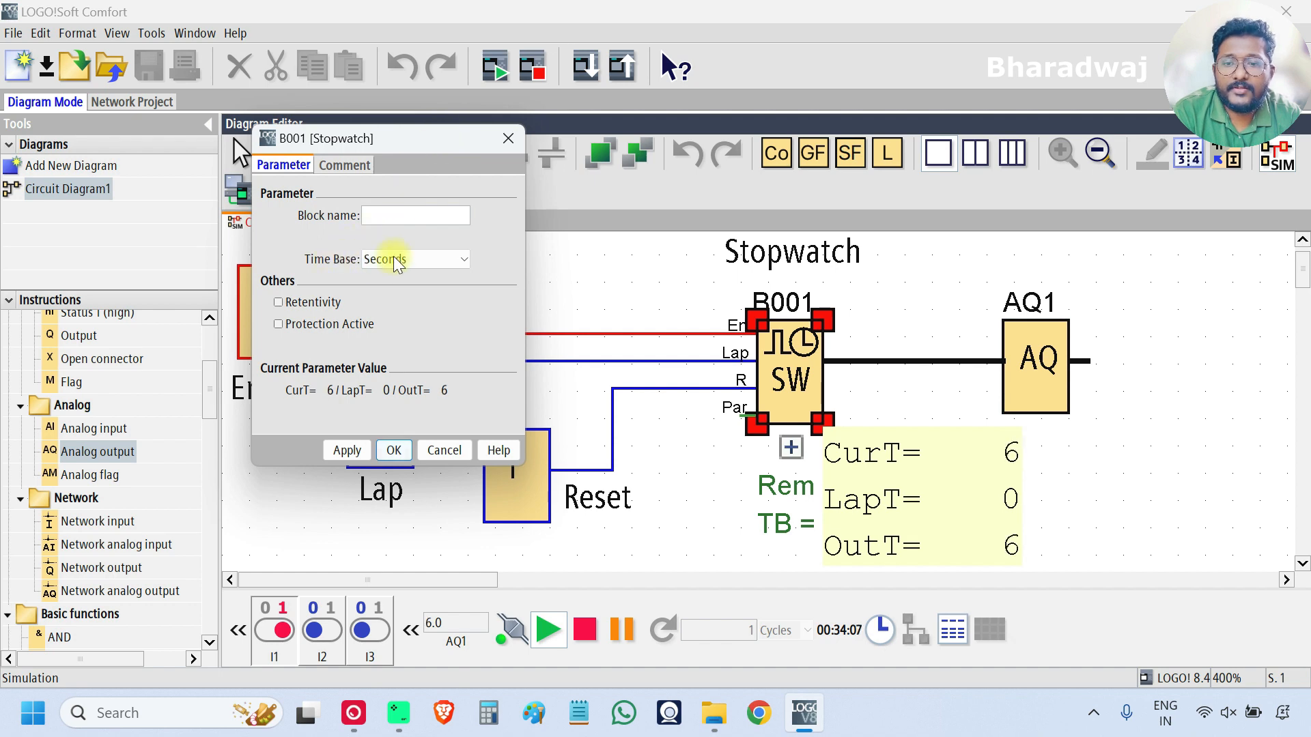
{"action": "left_click", "coordinate": [416, 259]}
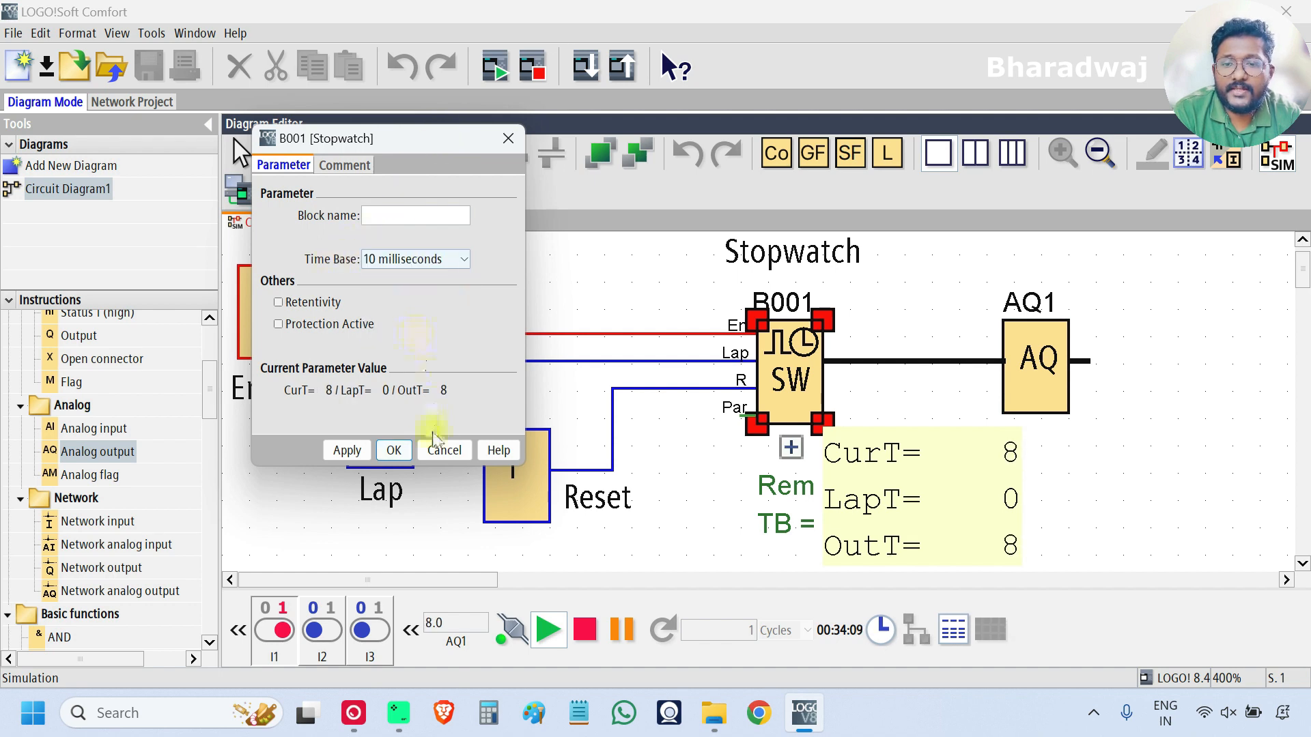
{"action": "left_click", "coordinate": [394, 449]}
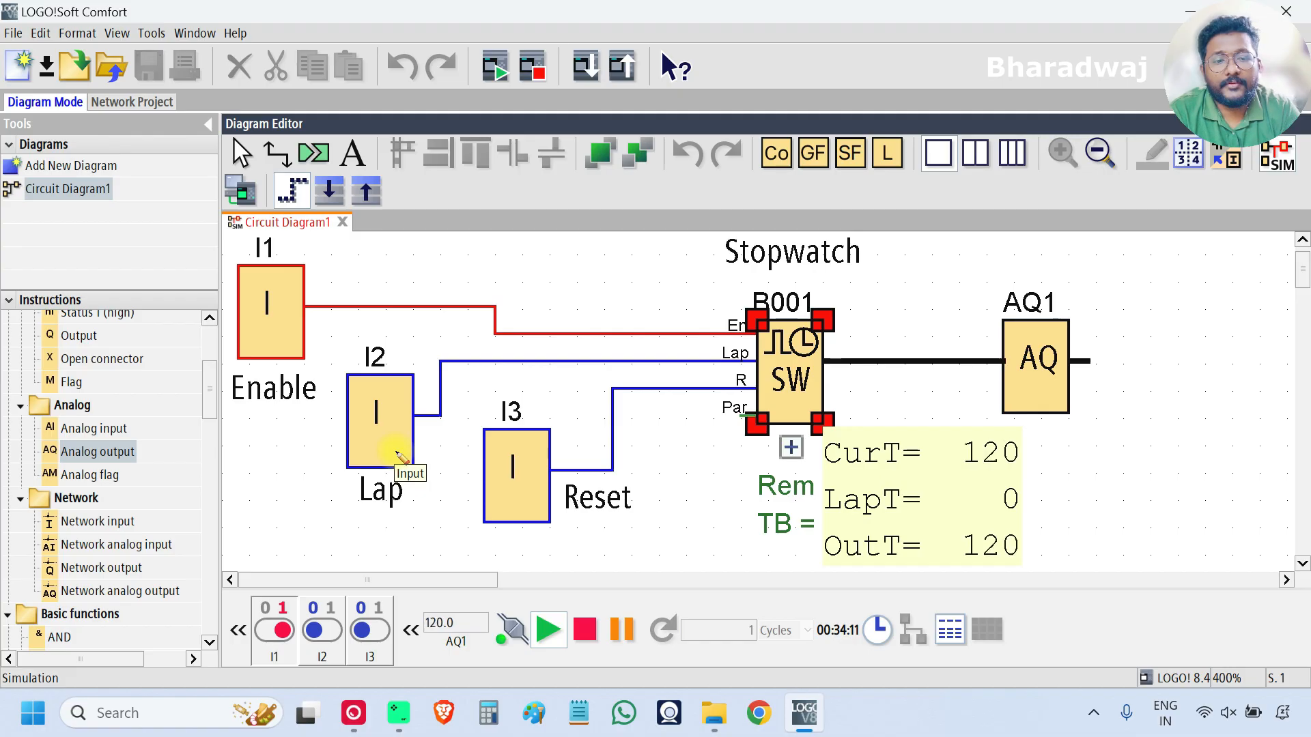